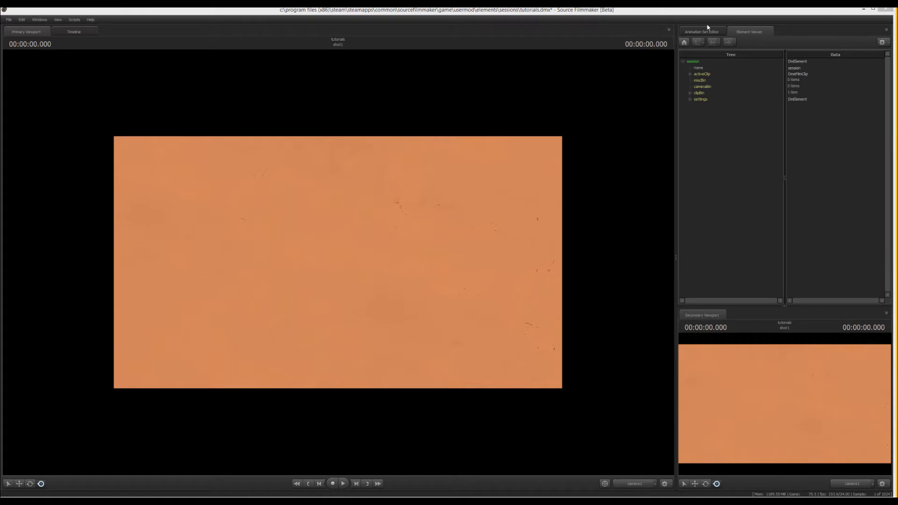
- Copy trade_snowy_v3.bsp from tf\maps and head into Team Fortress 2\bin\BSP source decompiler
left_click(702, 32)
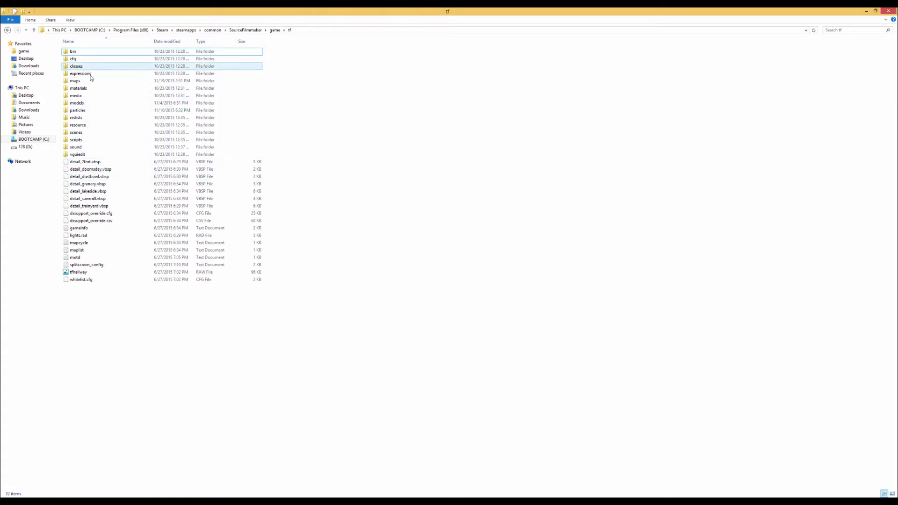
double_click(74, 80)
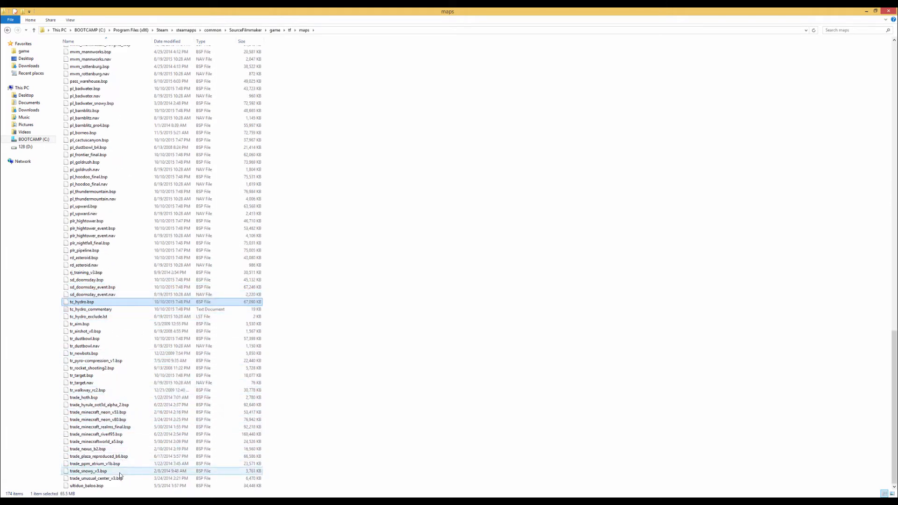
left_click(88, 470)
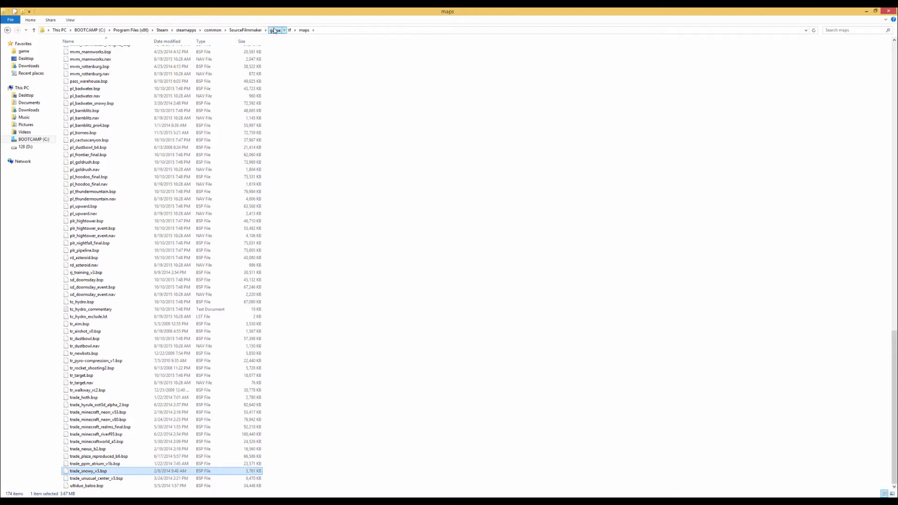
left_click(212, 30)
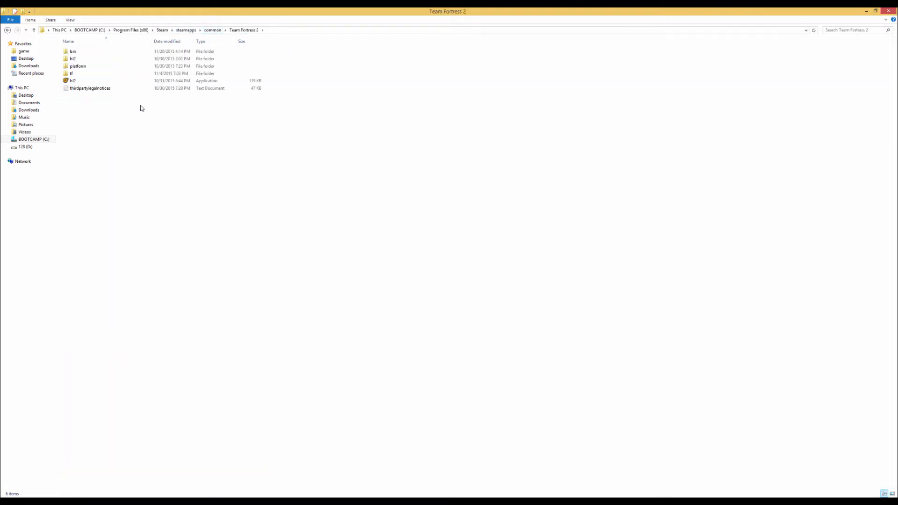
left_click(73, 51)
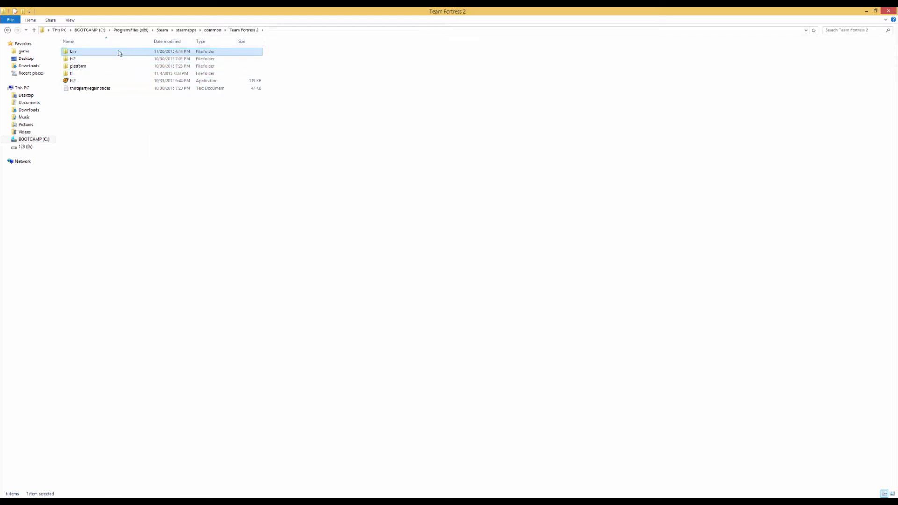
double_click(73, 51)
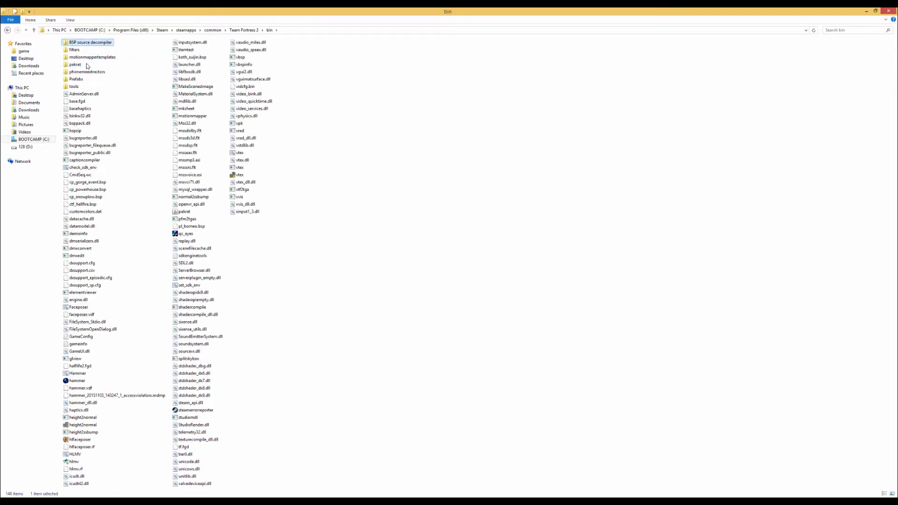
double_click(88, 42)
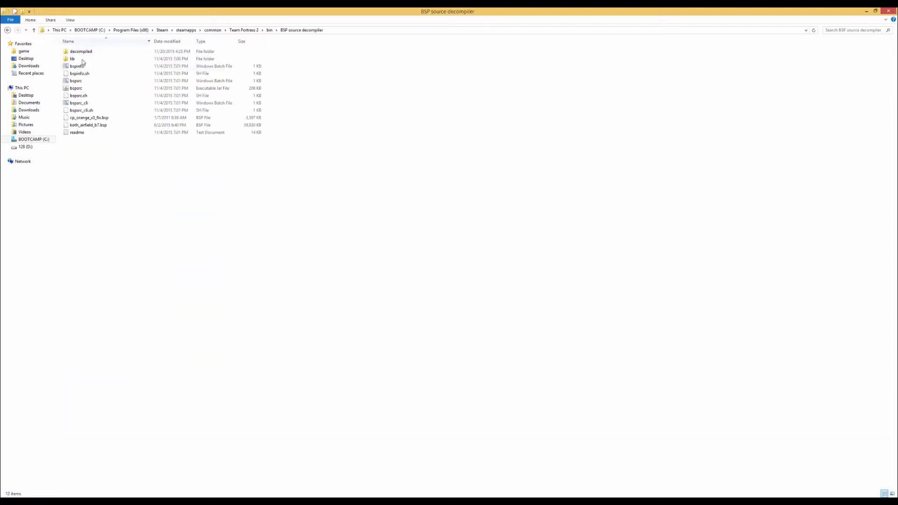
- Paste trade_snowy_v3.bsp into the BSP source decompiler folder and check its decompiled subfolder
left_click(33, 30)
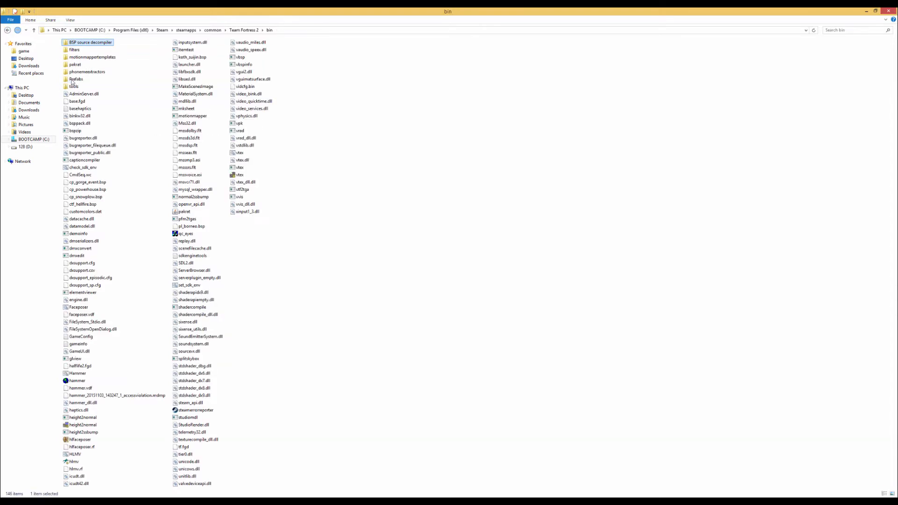
double_click(75, 64)
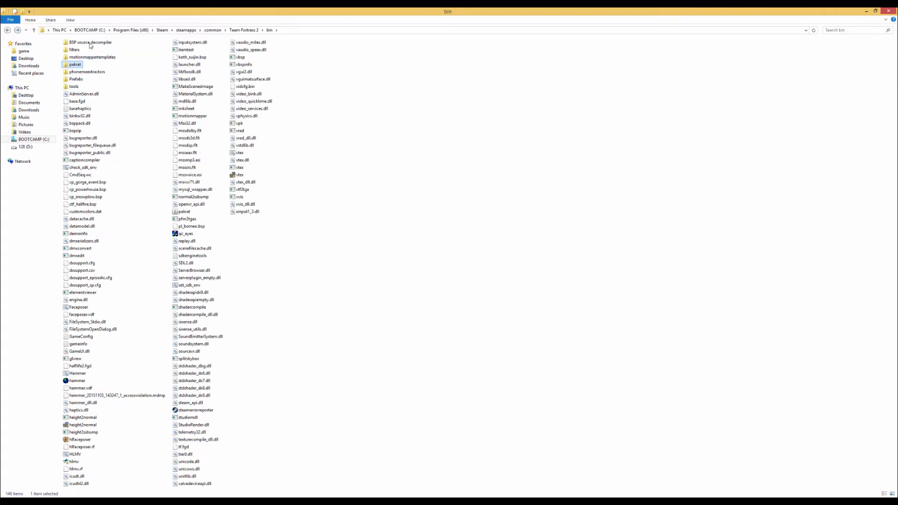
double_click(91, 42)
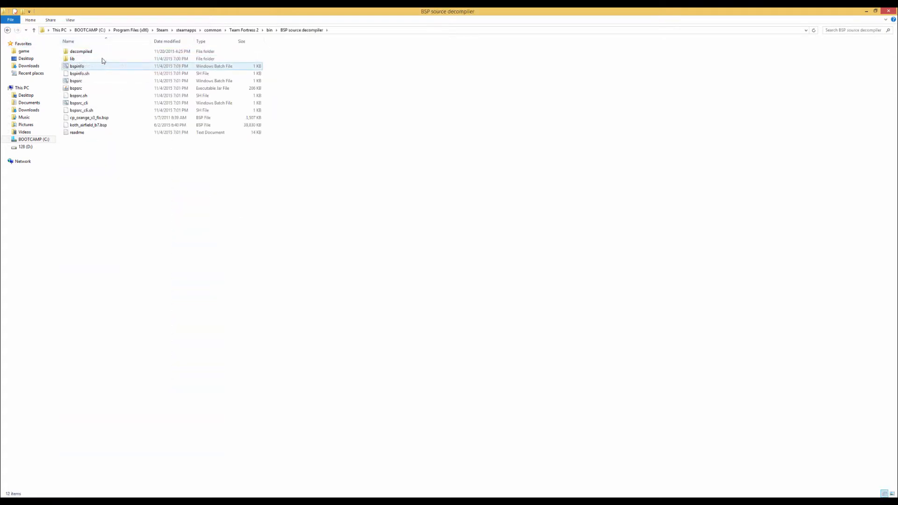
left_click(78, 73)
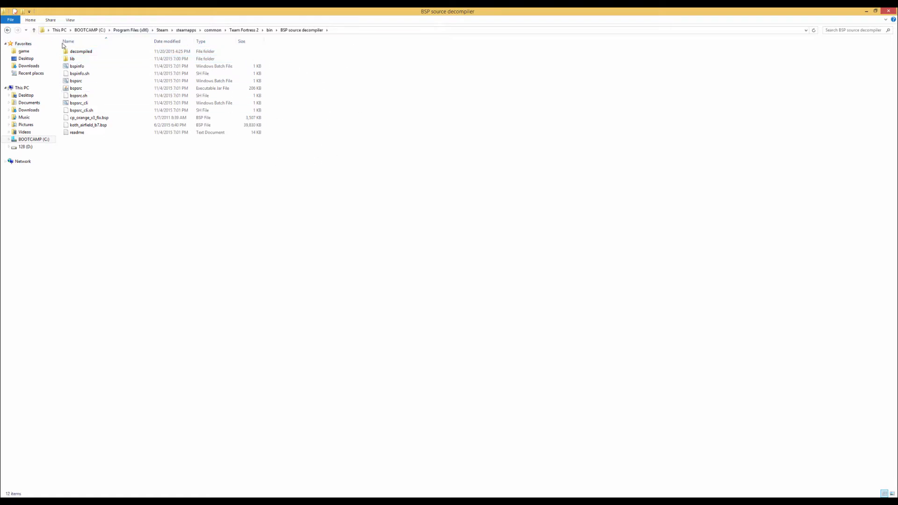
double_click(81, 50)
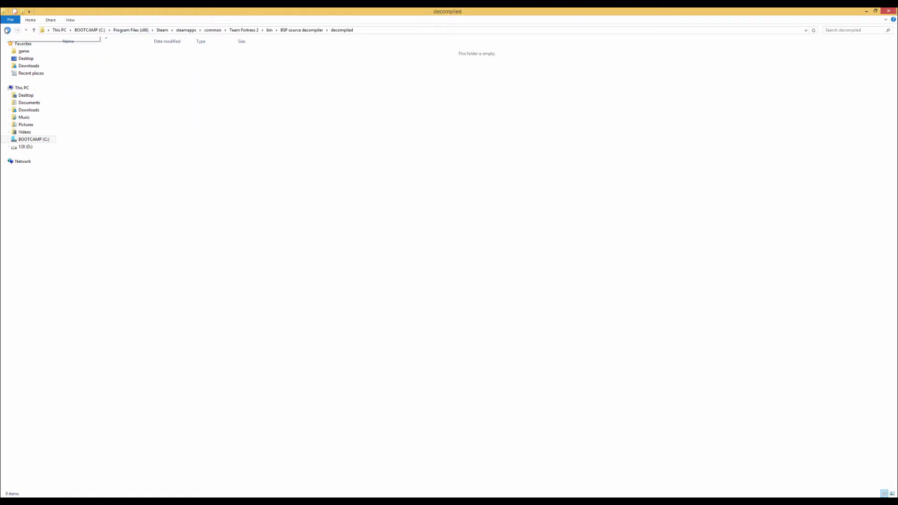
left_click(7, 30)
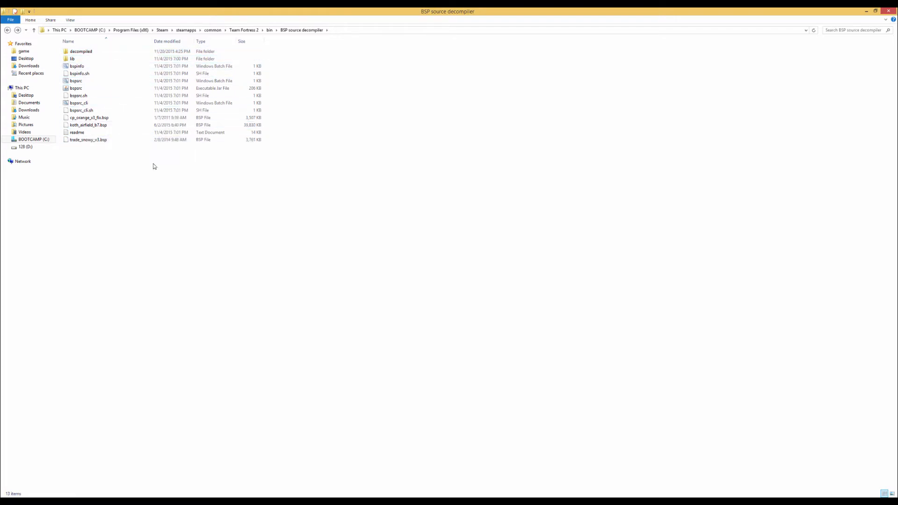
- Launch BSPSource and add trade_snowy_v3.bsp to its decompile queue
left_click(76, 88)
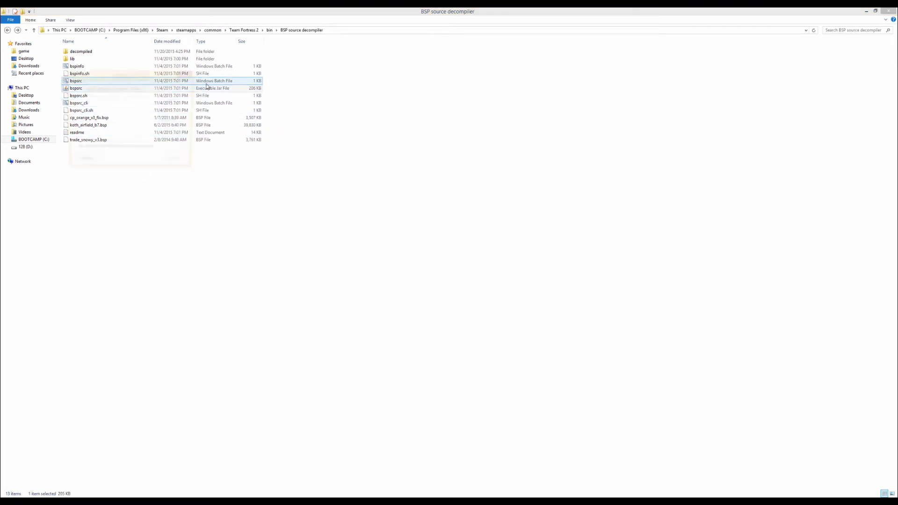
double_click(76, 88)
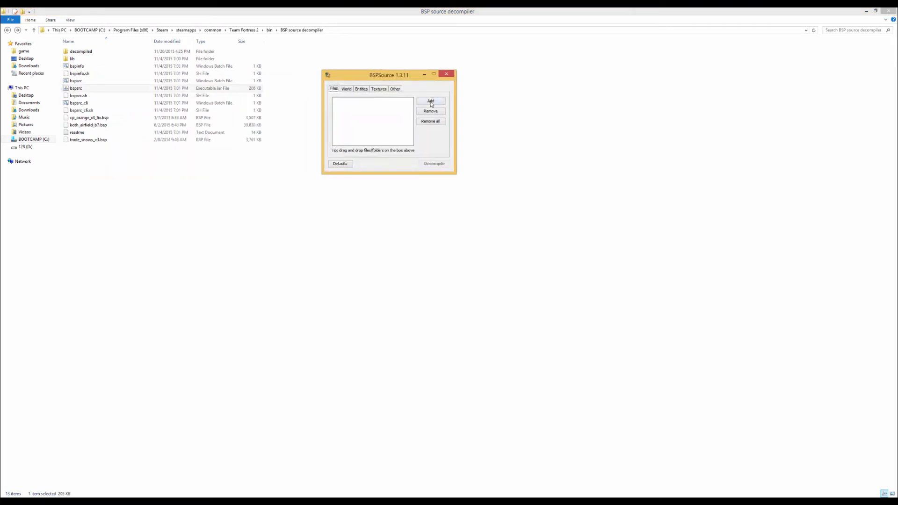
left_click(430, 101)
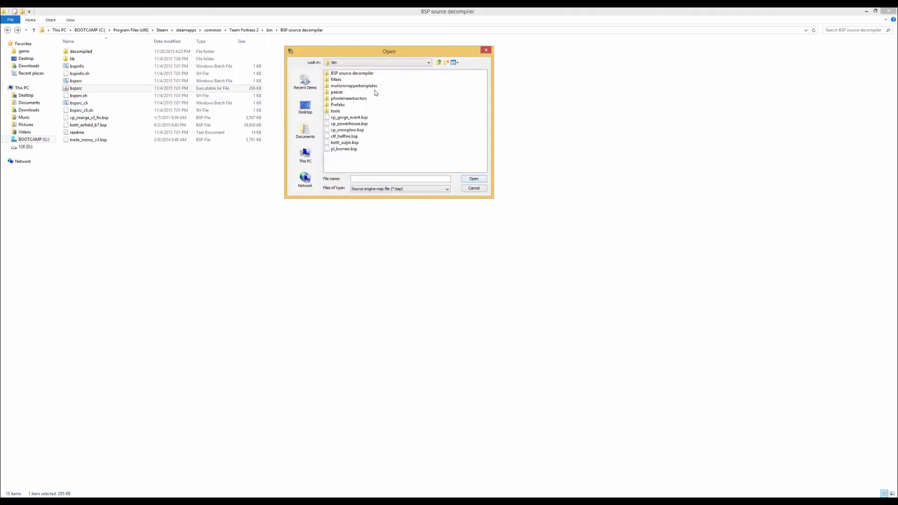
double_click(353, 73)
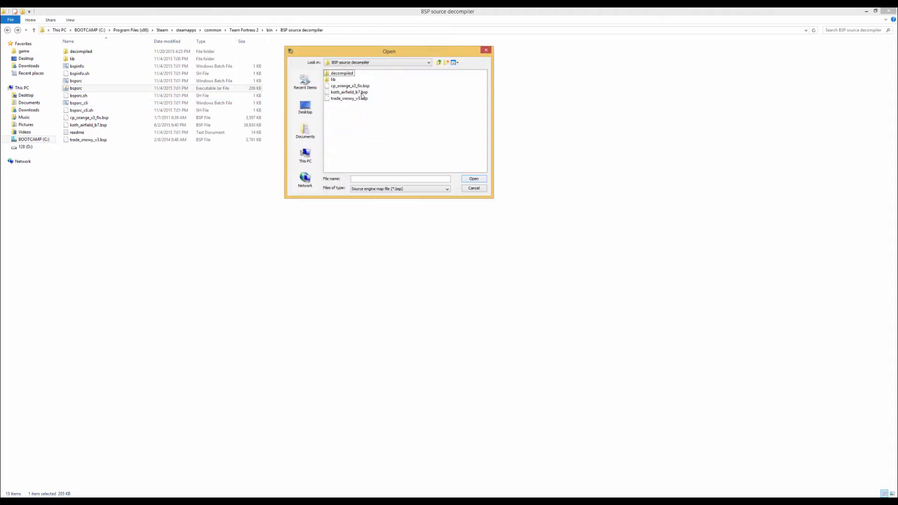
left_click(349, 98)
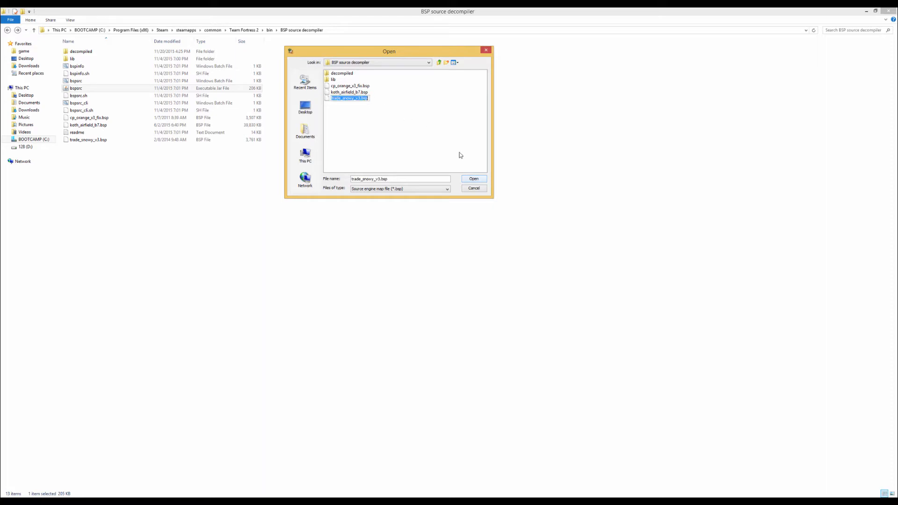
left_click(474, 177)
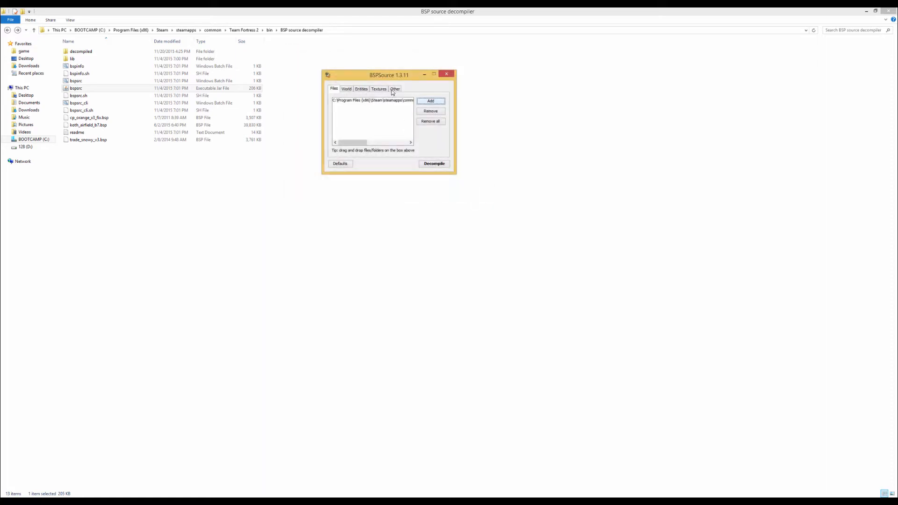
- Enable Extract embedded files in the Other options
left_click(394, 89)
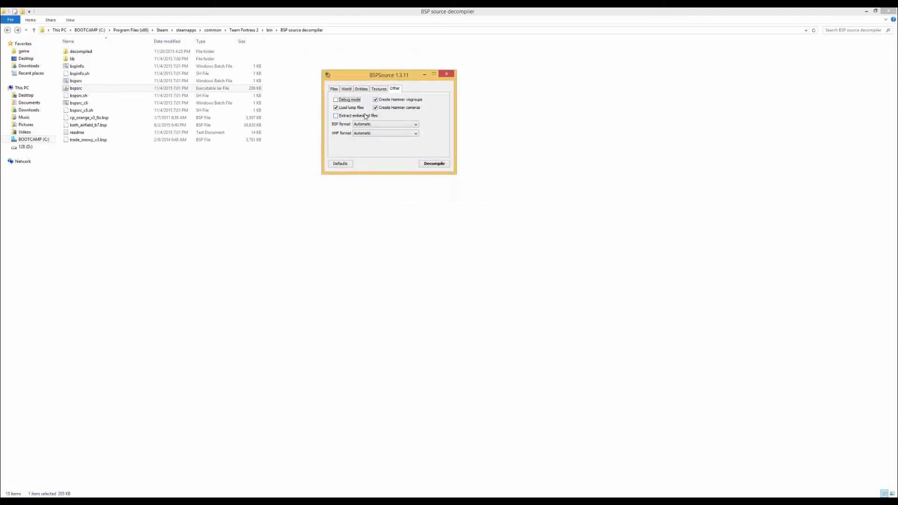
left_click(335, 115)
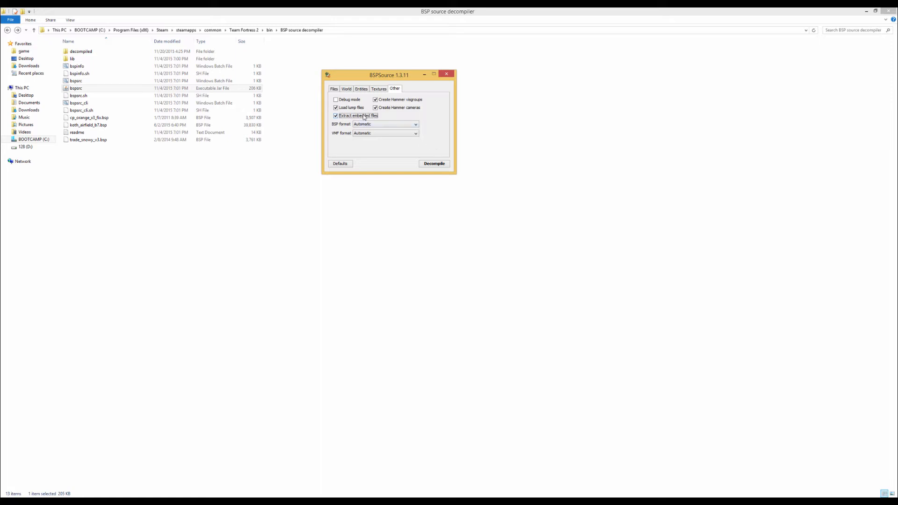
mouse_move(383, 125)
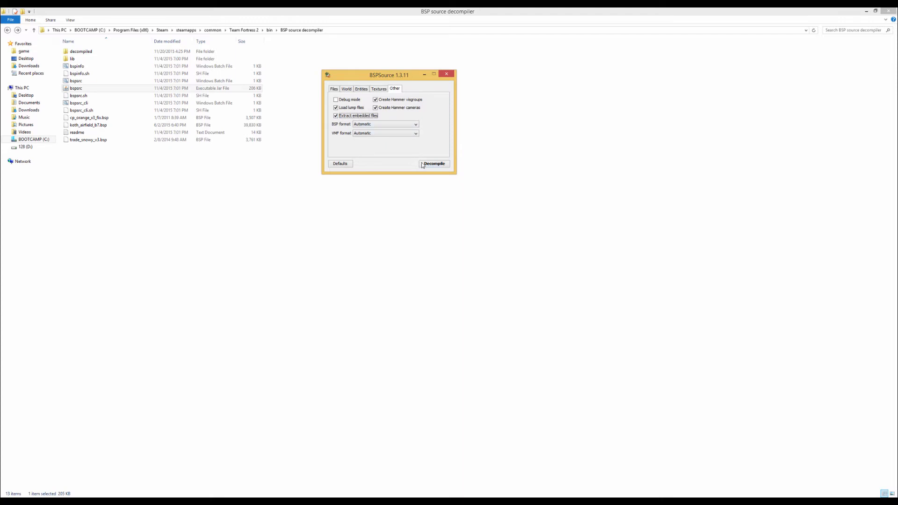
- Decompile the map into trade_snowy_v3_d.vmf in the decompiled folder and close the log
left_click(434, 163)
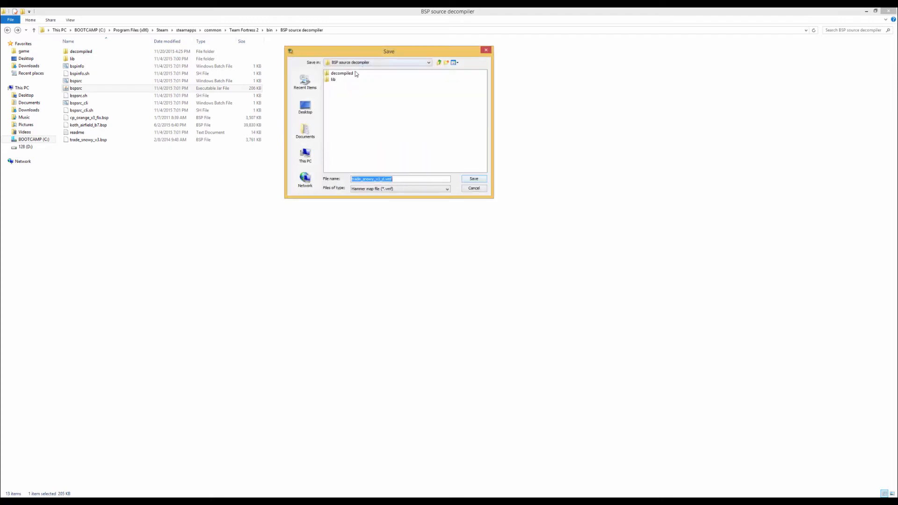
double_click(341, 73)
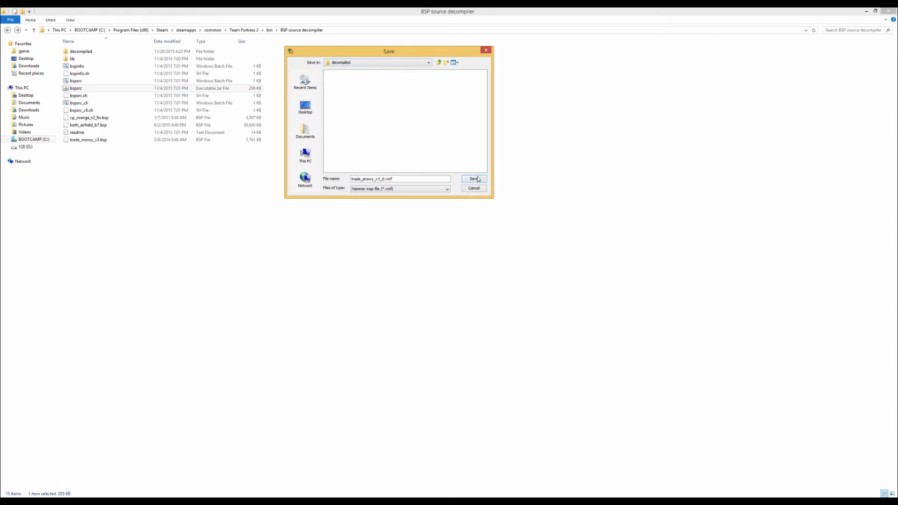
left_click(473, 179)
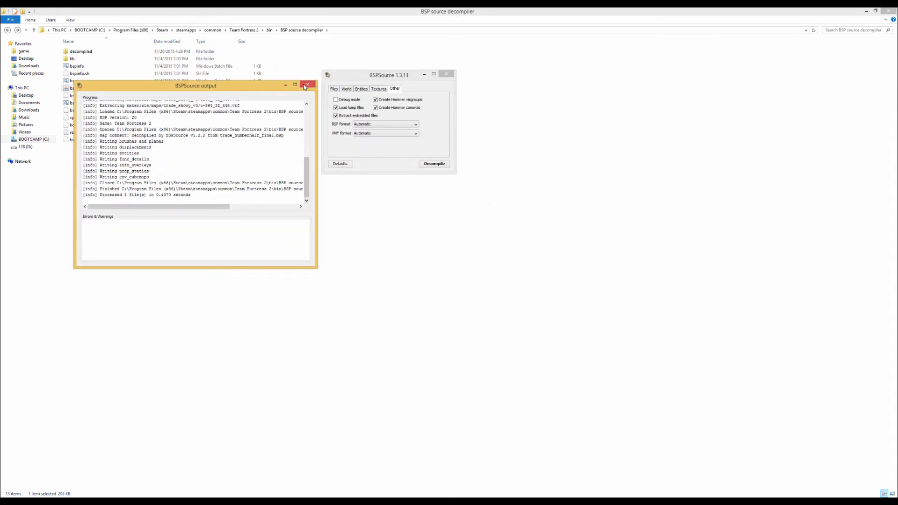
left_click(308, 85)
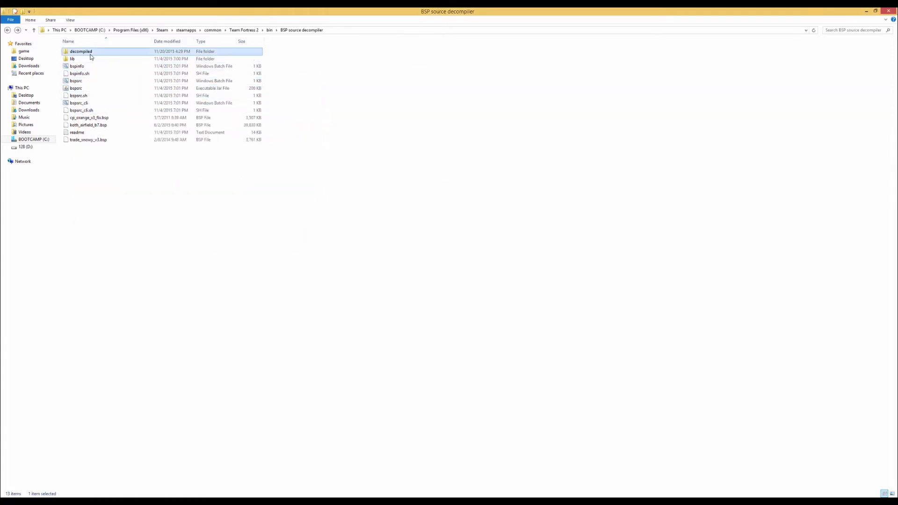
- Check the decompiled output: trade_snowy_v3_d.vmf and the extracted trade_snowy_v3 folder
double_click(80, 52)
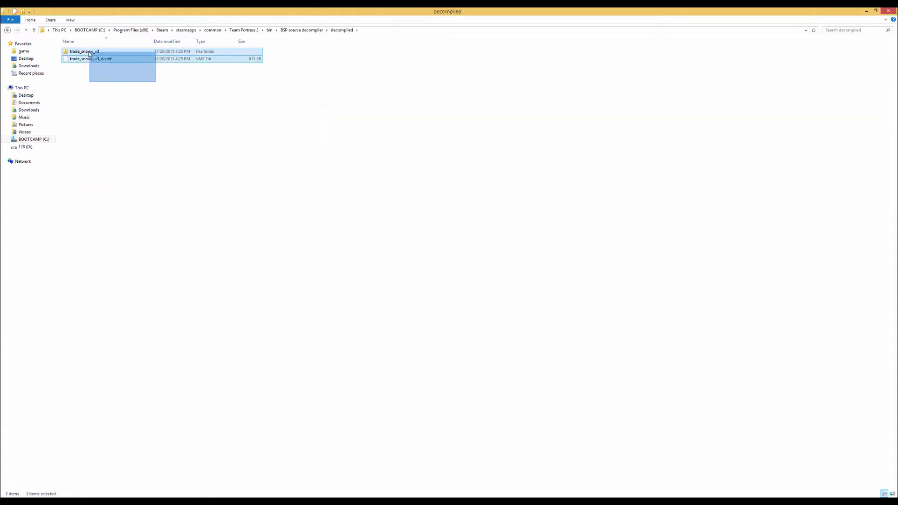
left_click(92, 58)
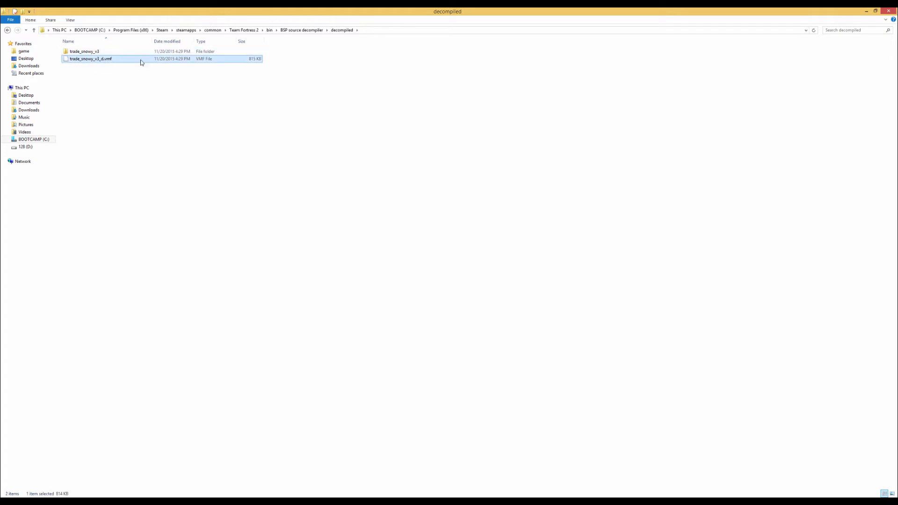
mouse_move(174, 78)
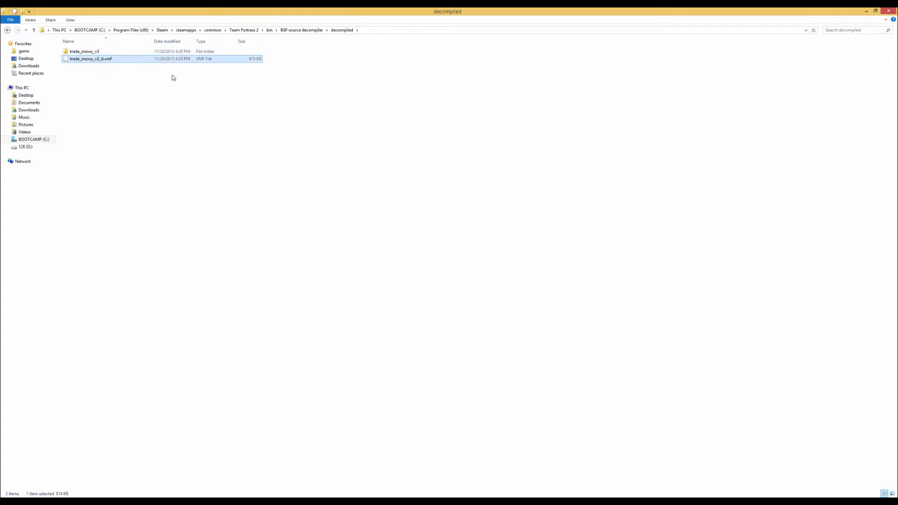
mouse_move(210, 110)
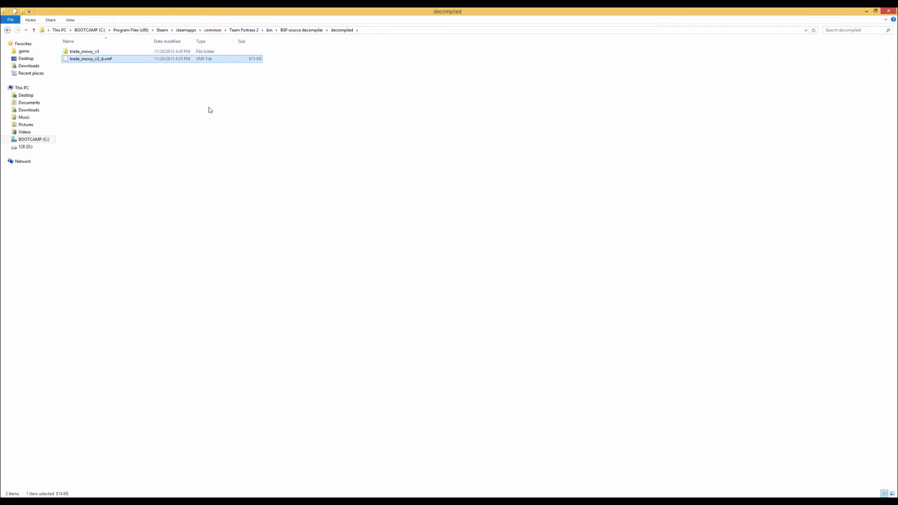
left_click(84, 51)
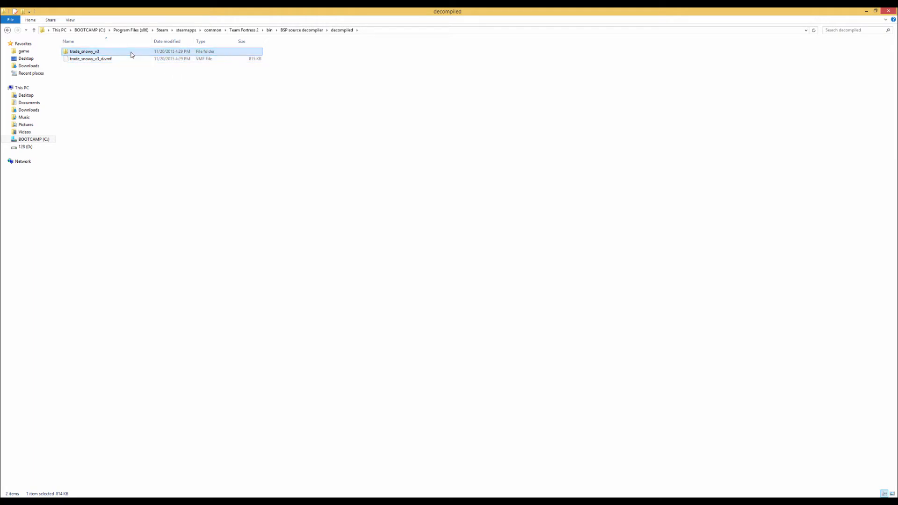
double_click(85, 52)
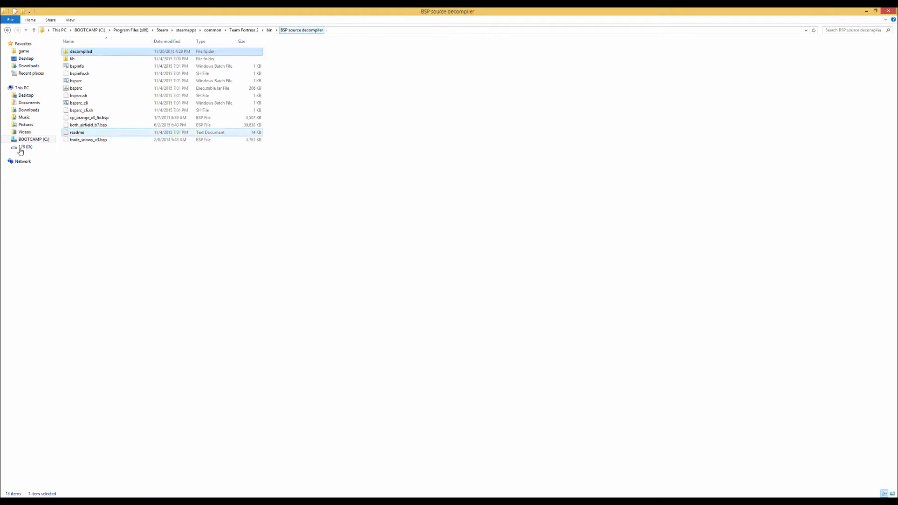
- Go up to Team Fortress 2\bin and select hammer.exe
left_click(243, 29)
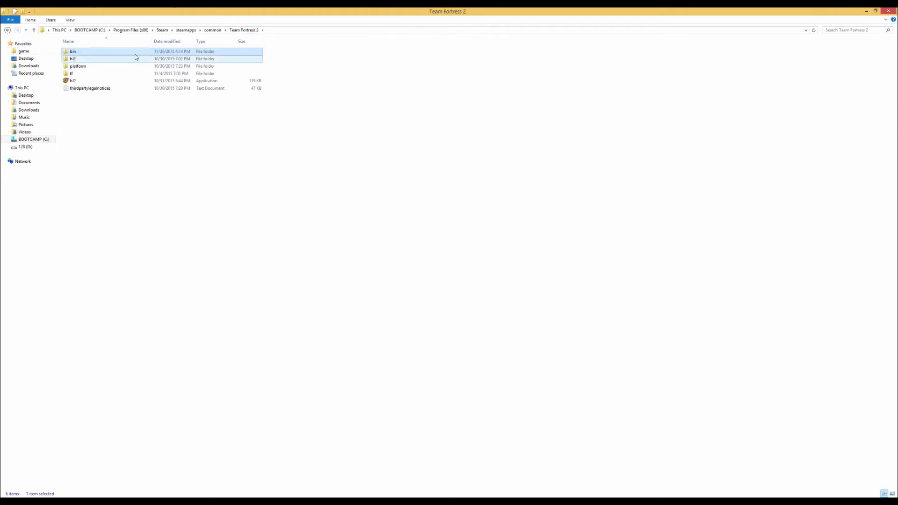
double_click(73, 51)
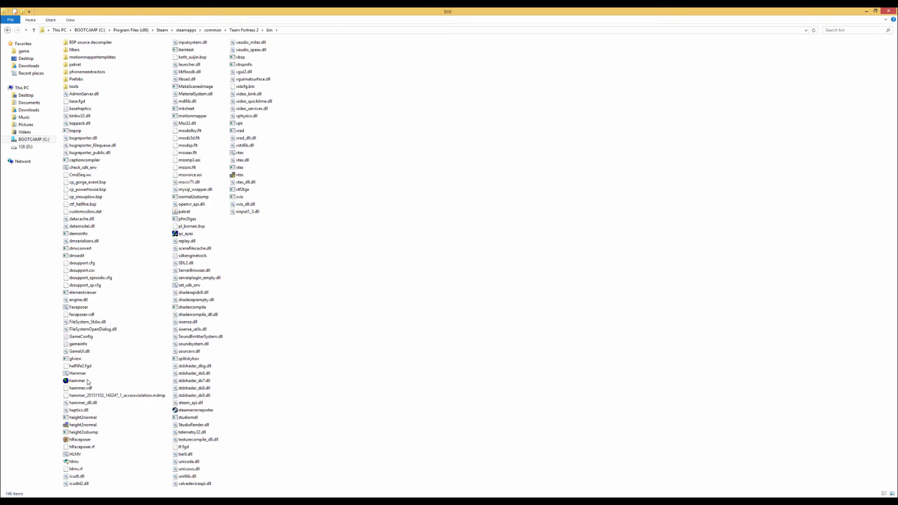
left_click(78, 381)
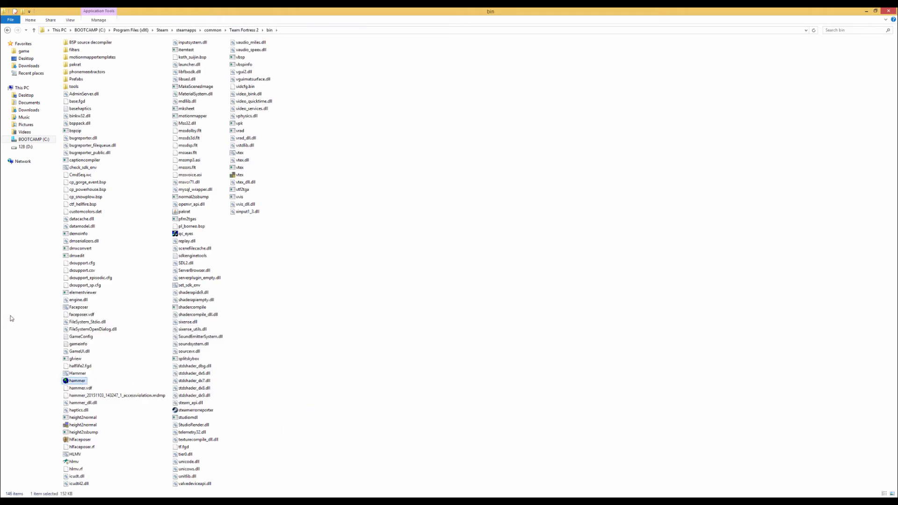
- Launch Hammer and load trade_snowy_v3_d.vmf from the File menu
double_click(76, 381)
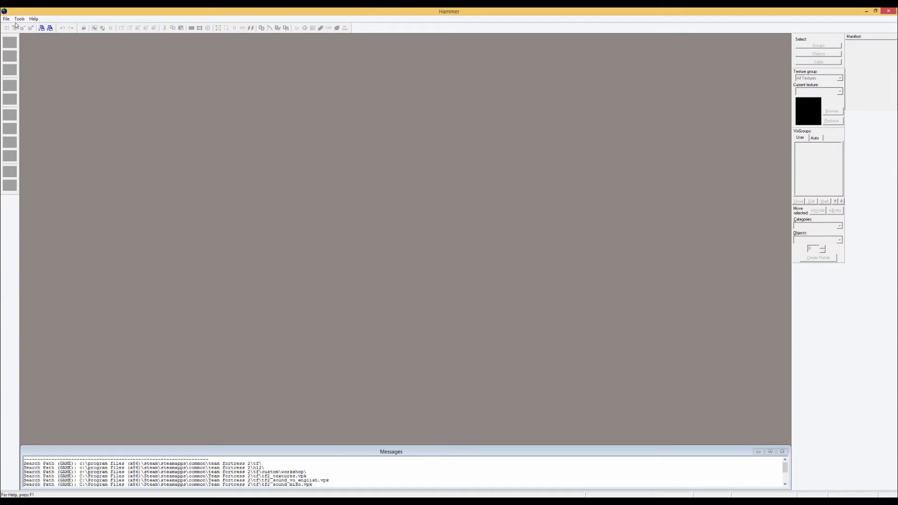
left_click(6, 18)
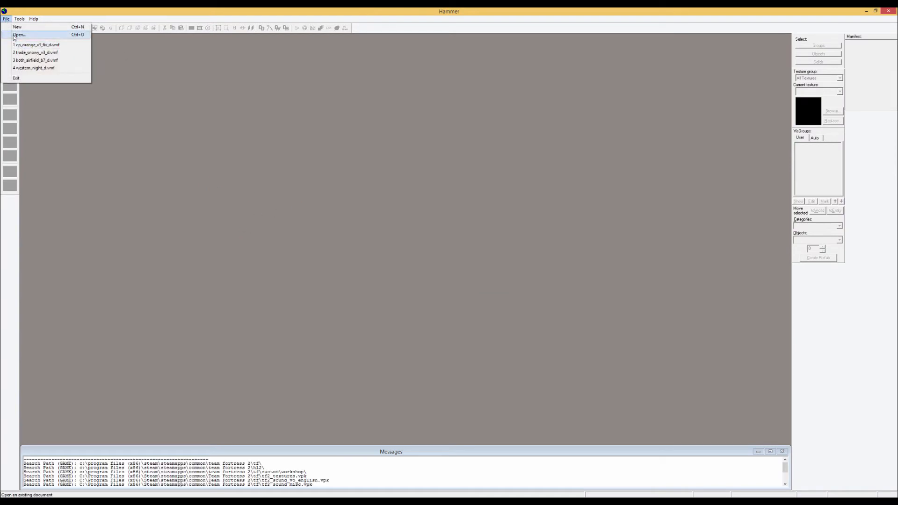
left_click(19, 34)
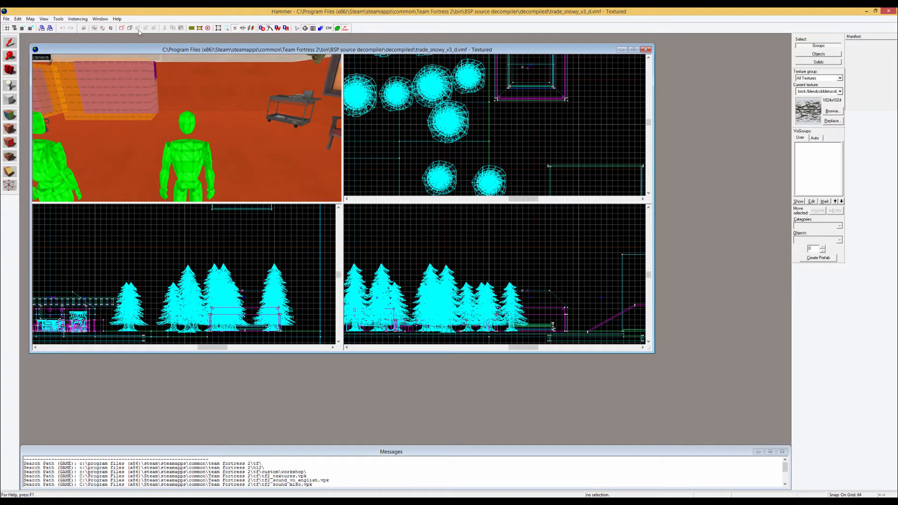
mouse_move(262, 92)
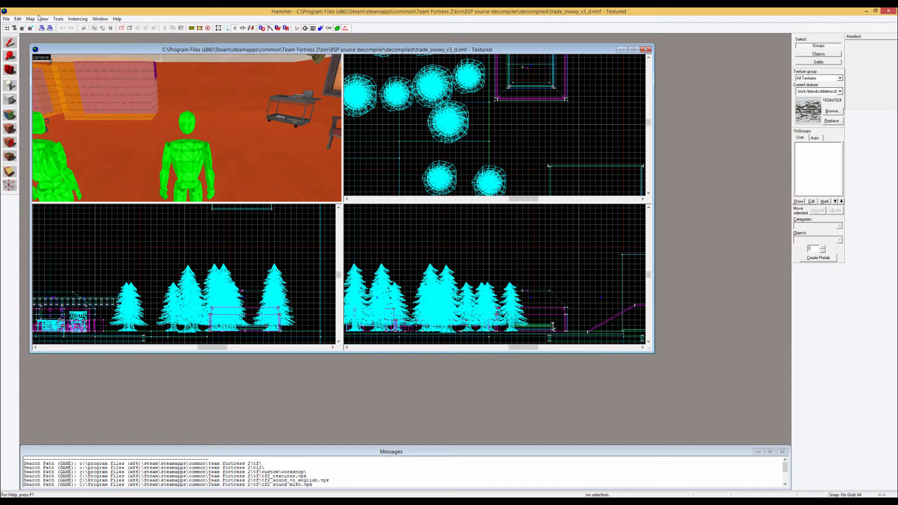
- Use Map > Entity Report to go to the light_environment entity, then close the report
left_click(30, 19)
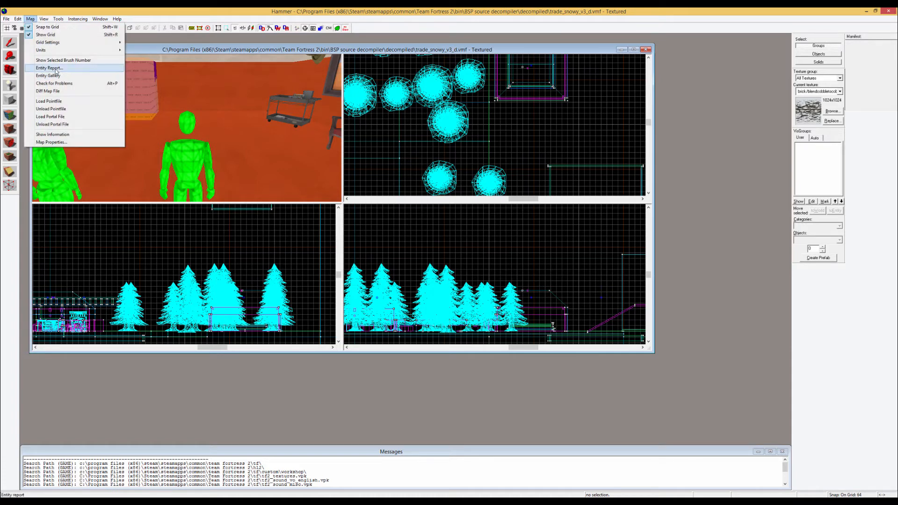
left_click(48, 68)
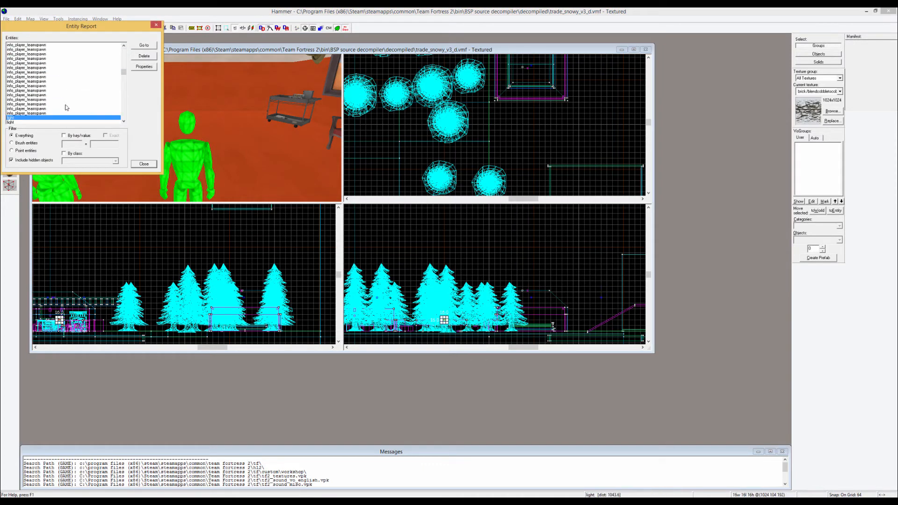
scroll("down", 3)
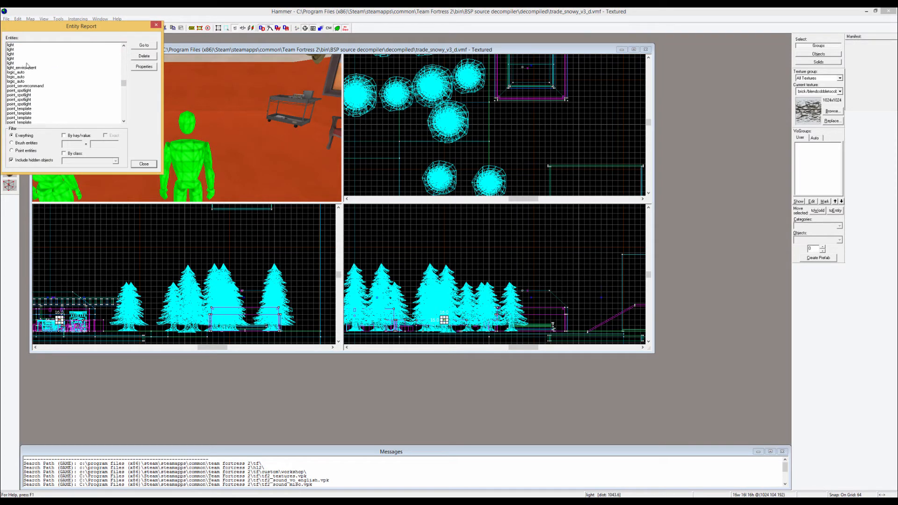
left_click(22, 68)
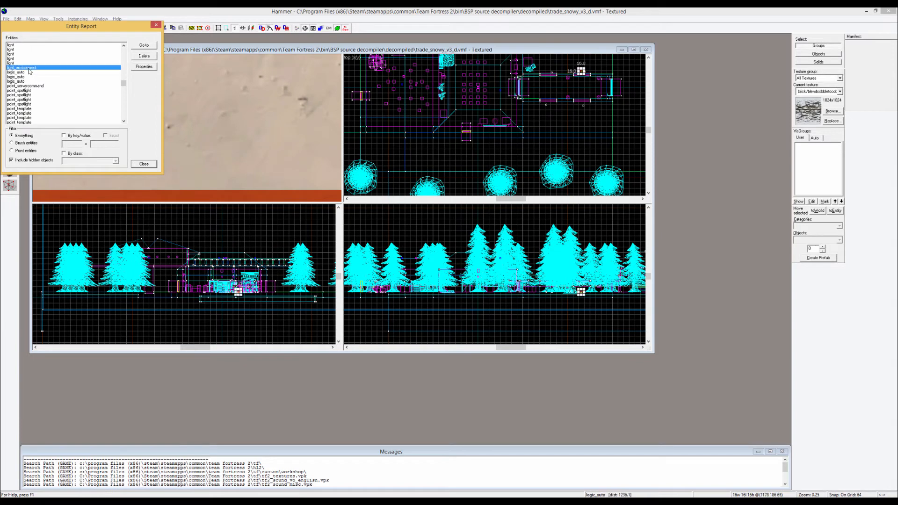
left_click(144, 45)
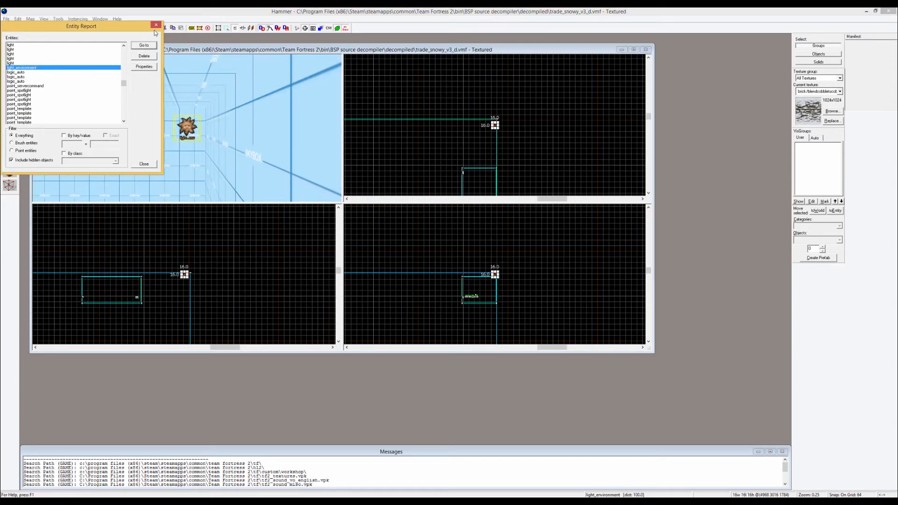
left_click(144, 65)
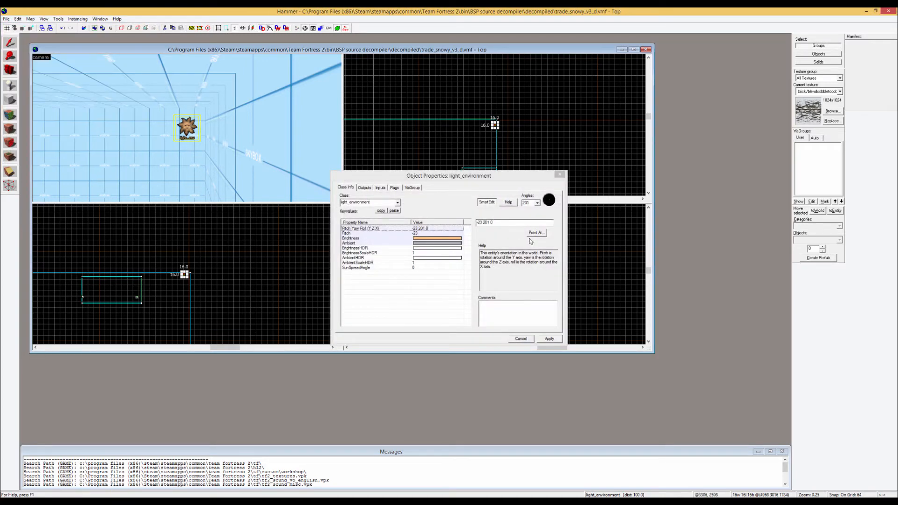
mouse_move(518, 233)
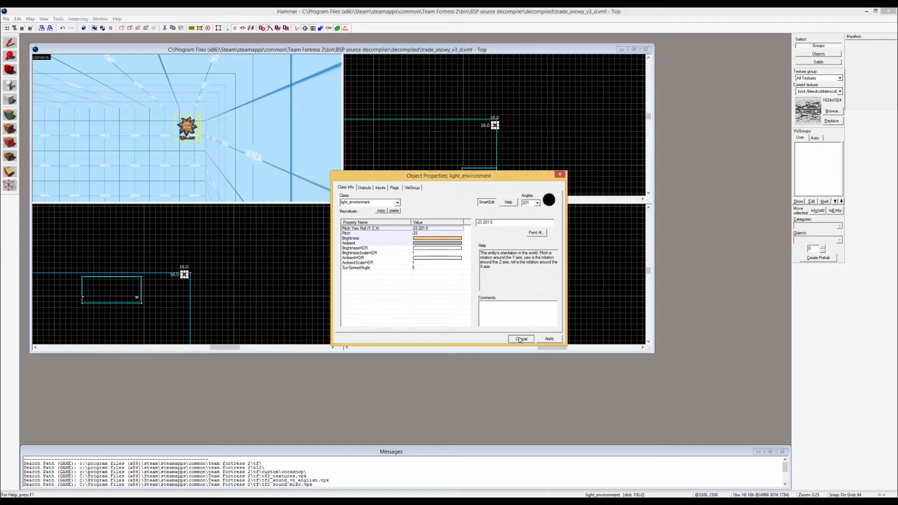
- Cancel the light properties and bring up File > Run Map for the HDR compile
left_click(521, 339)
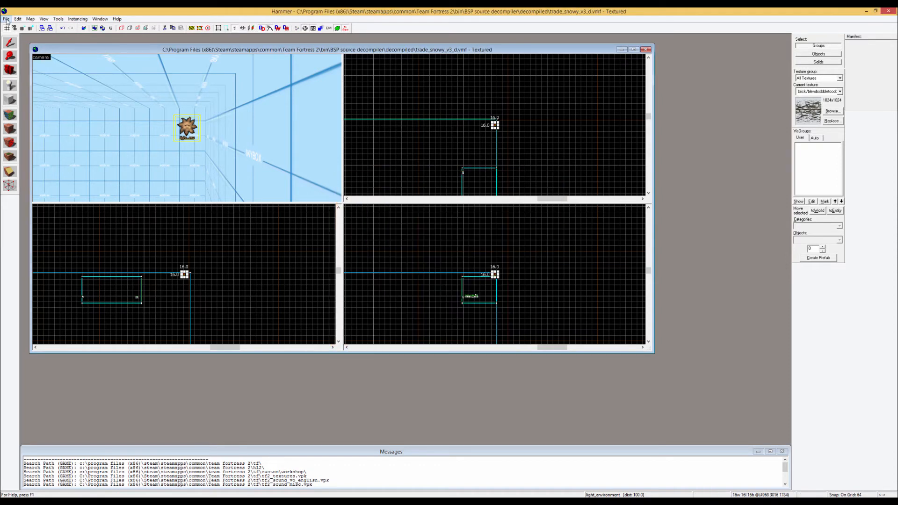
left_click(7, 19)
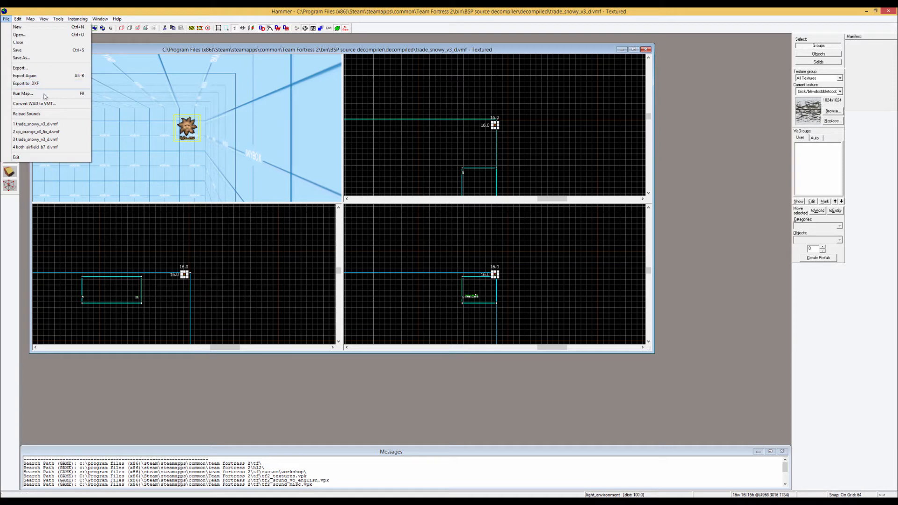
left_click(22, 94)
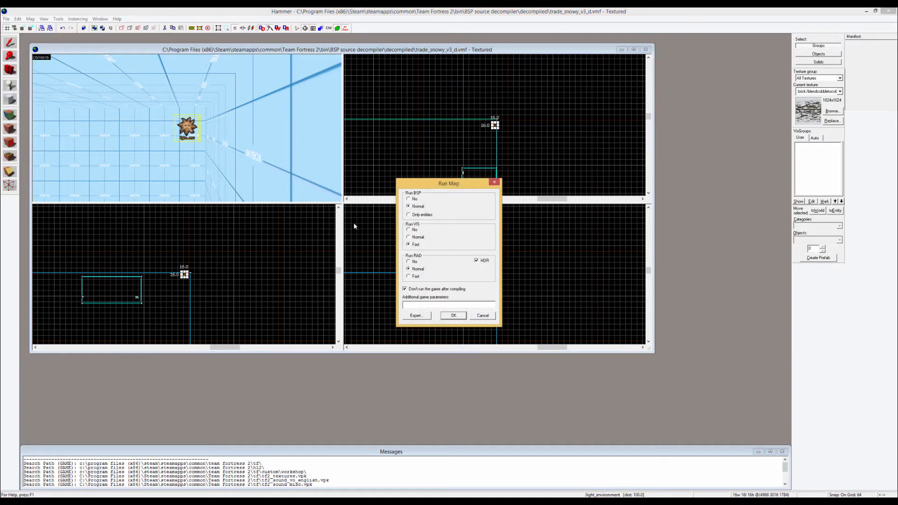
left_click_drag(448, 184, 334, 89)
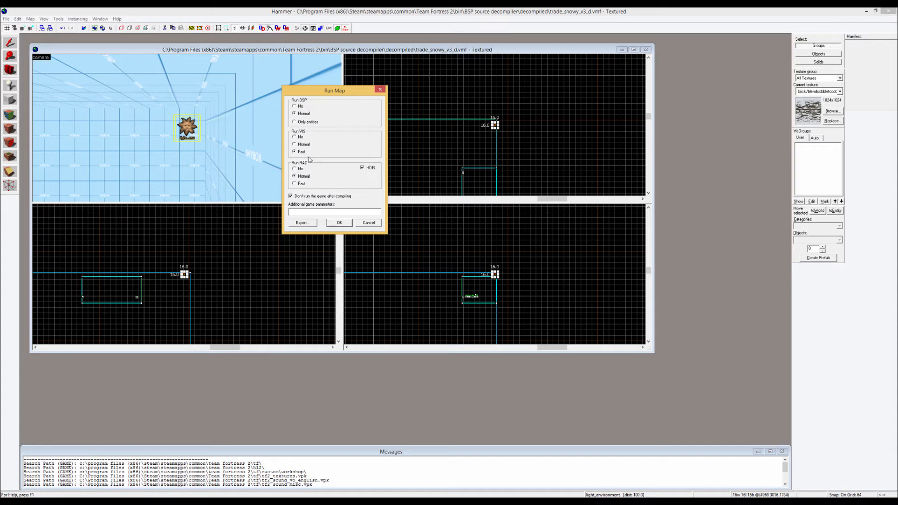
mouse_move(369, 174)
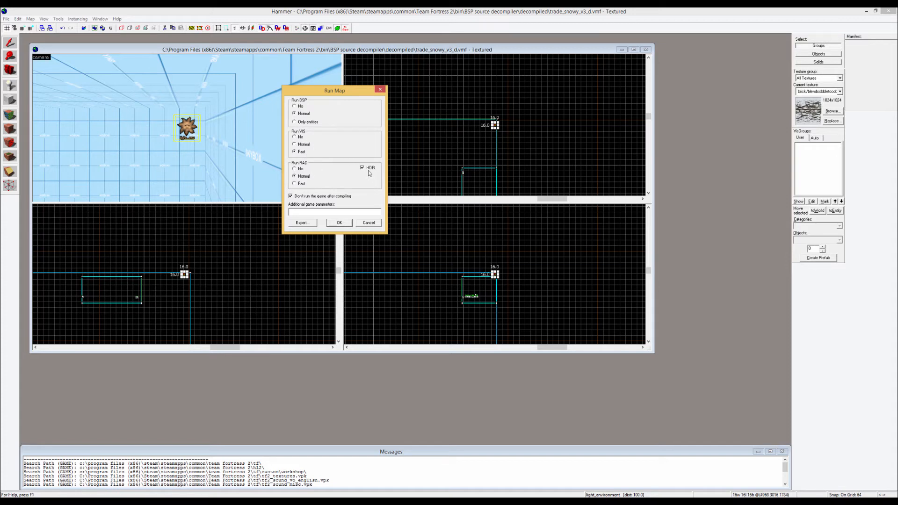
mouse_move(358, 174)
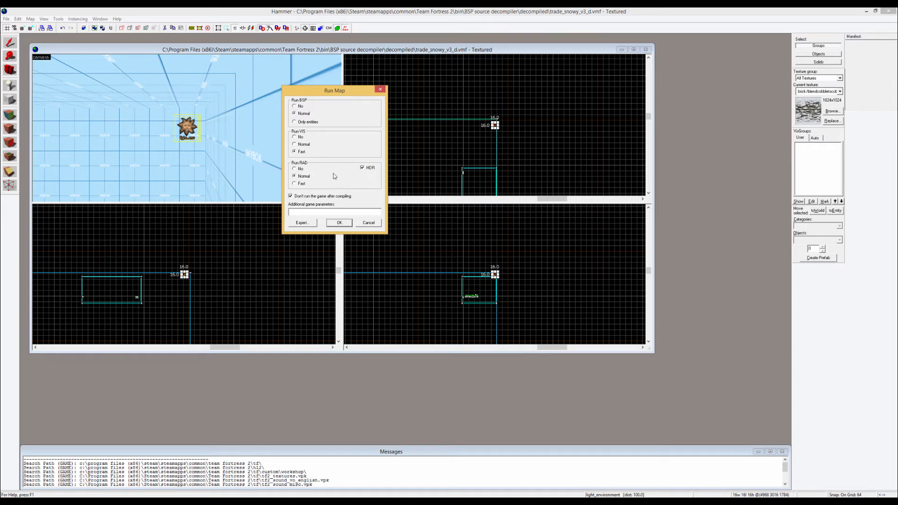
mouse_move(342, 187)
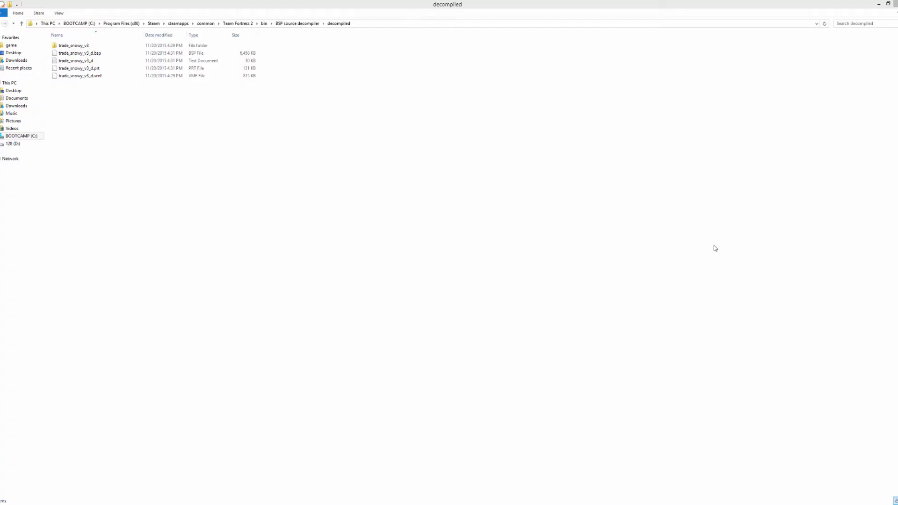
mouse_move(462, 155)
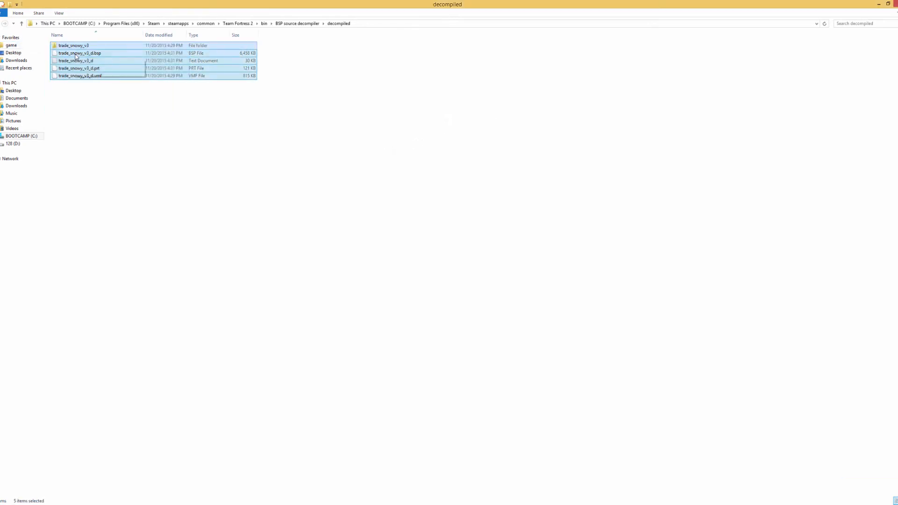
- From the decompiled trade_snowy_v3_d.bsp, go up to Team Fortress 2\bin and into the pakrat folder
left_click(81, 53)
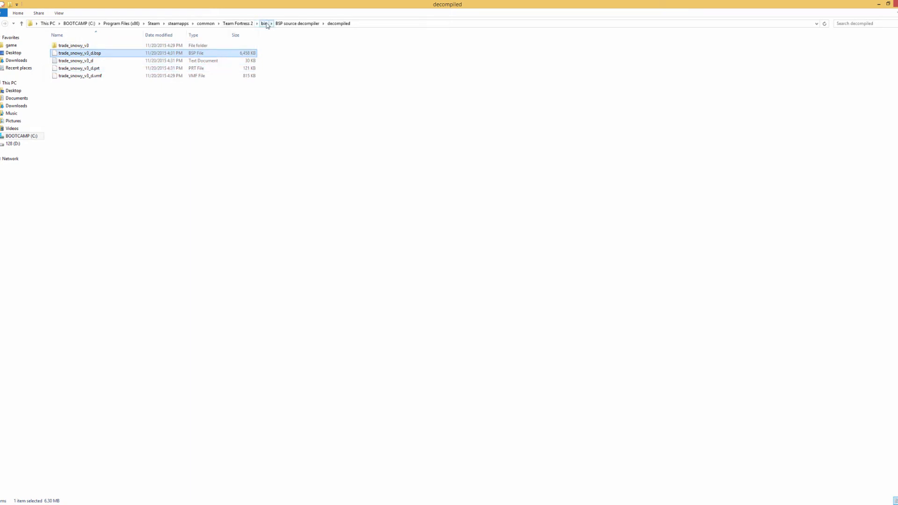
left_click(263, 24)
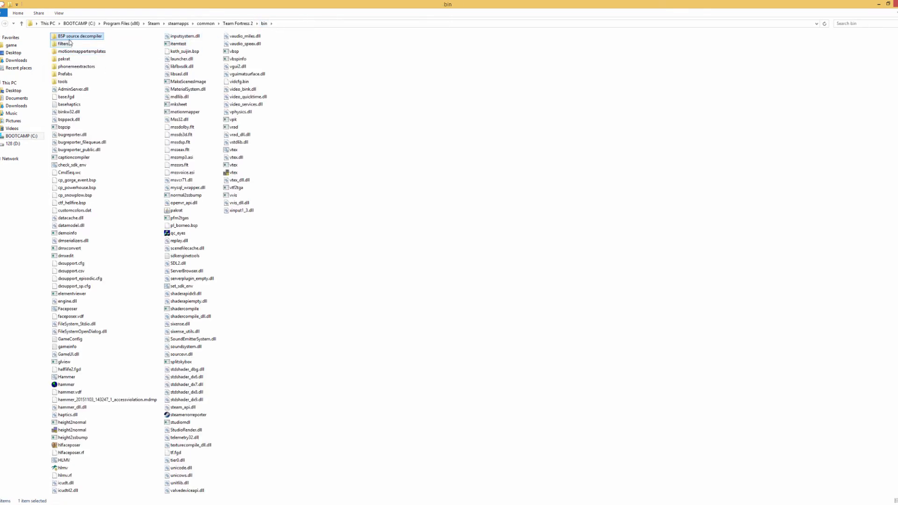
double_click(79, 36)
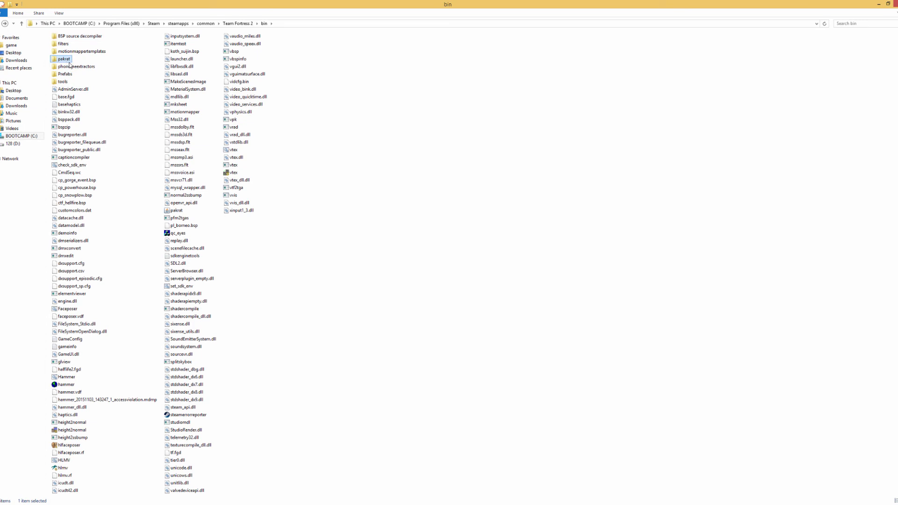
mouse_move(63, 59)
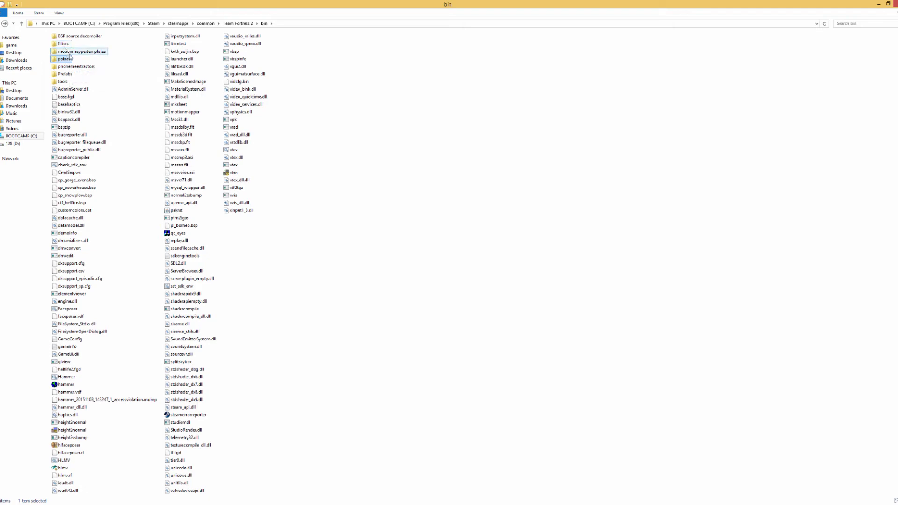
double_click(66, 59)
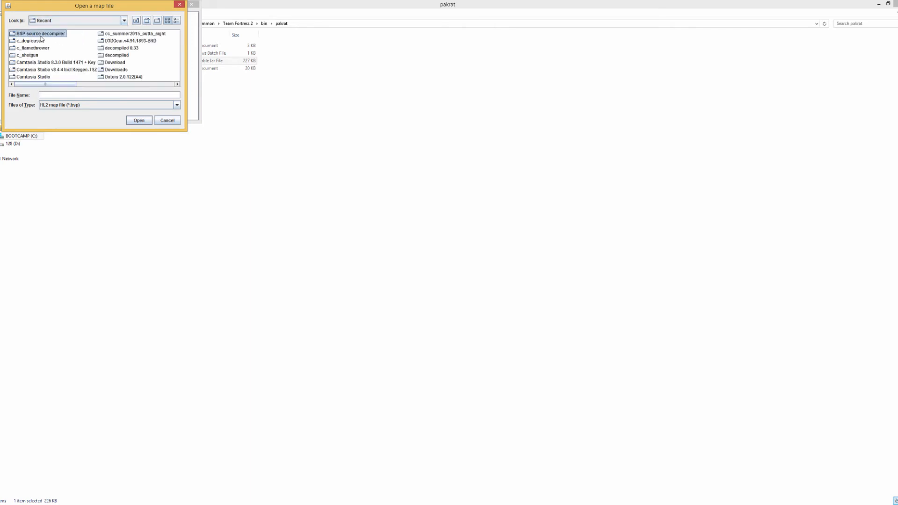
- Load decompiled\trade_snowy_v3_d.bsp into Pakrat
double_click(39, 33)
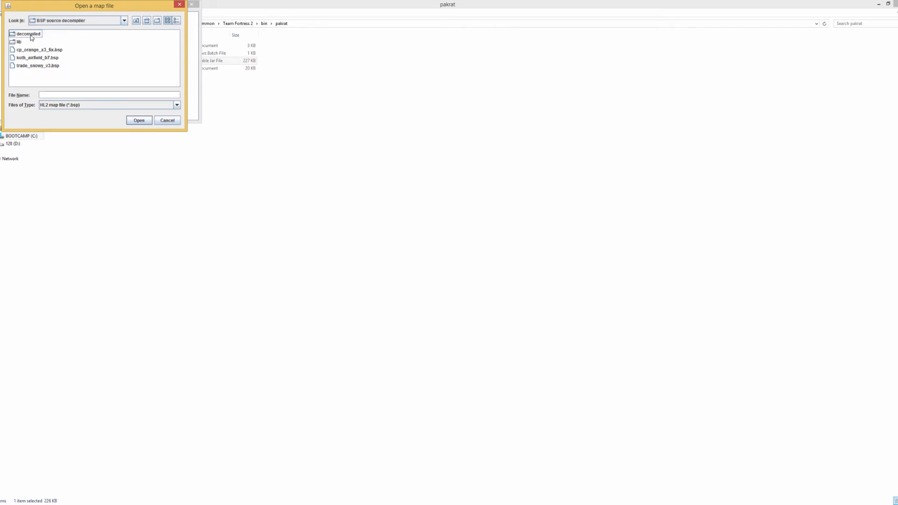
double_click(27, 34)
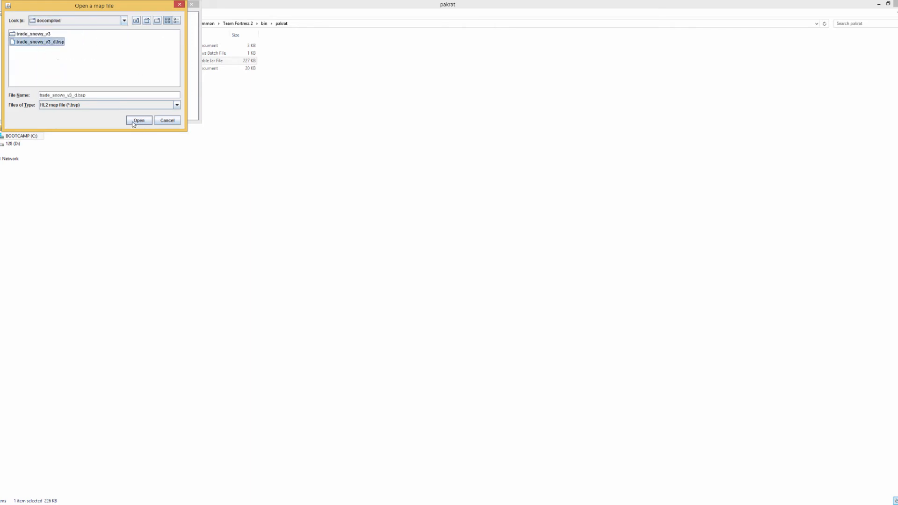
left_click(138, 121)
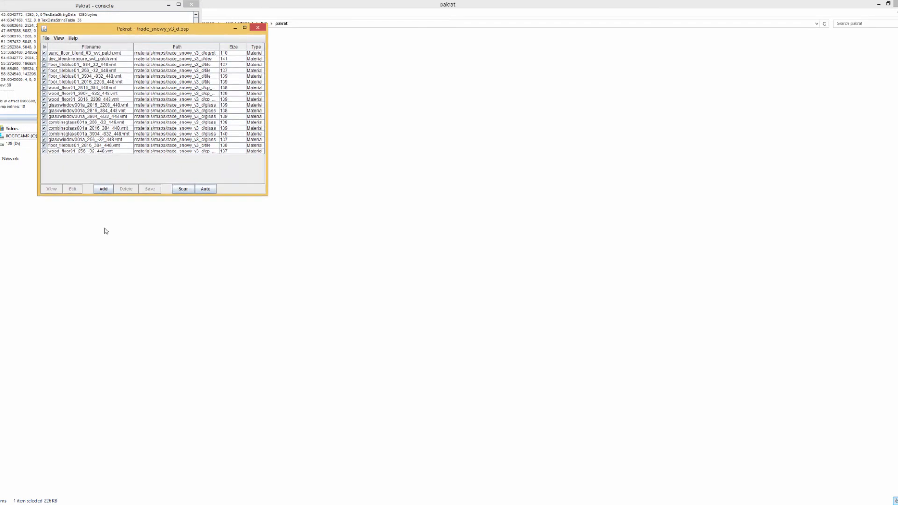
- Add the trade_snowy_v3 materials folder to the pak and save as trade_snowy_v3_sfm.bsp
left_click(102, 189)
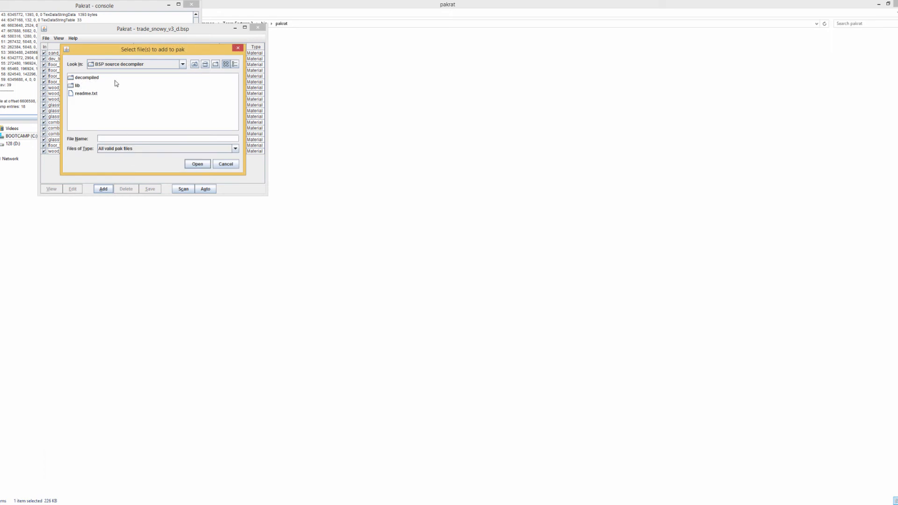
double_click(86, 78)
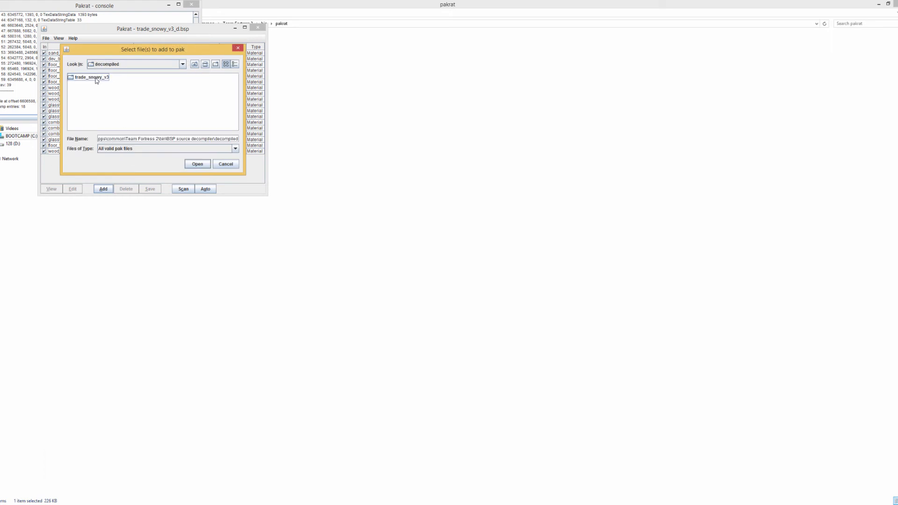
left_click(92, 76)
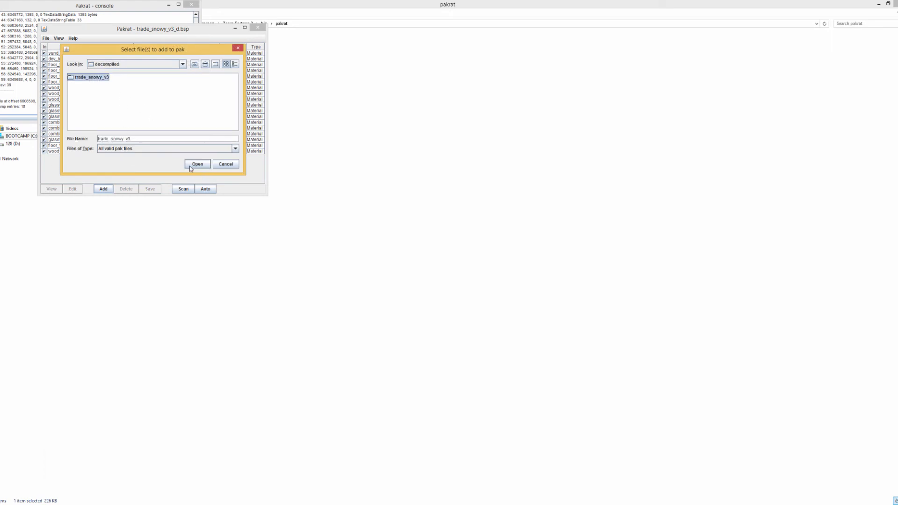
left_click(197, 164)
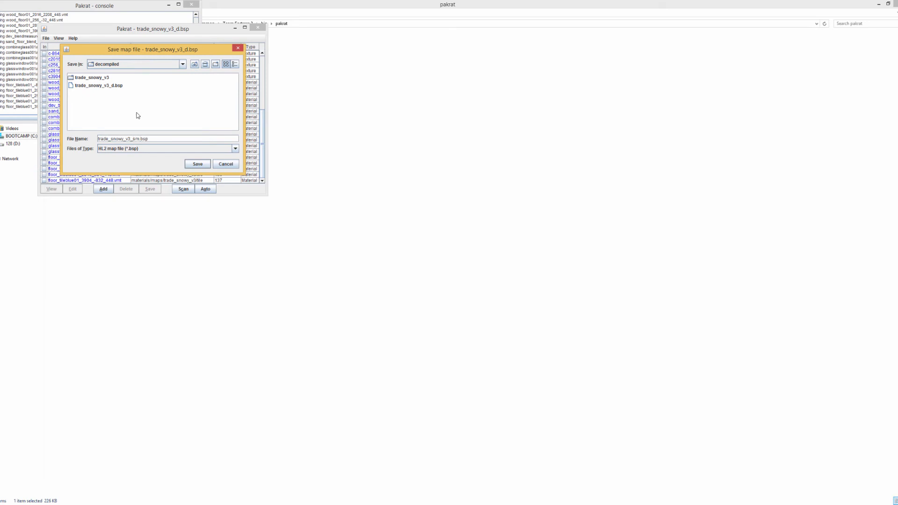
left_click(198, 164)
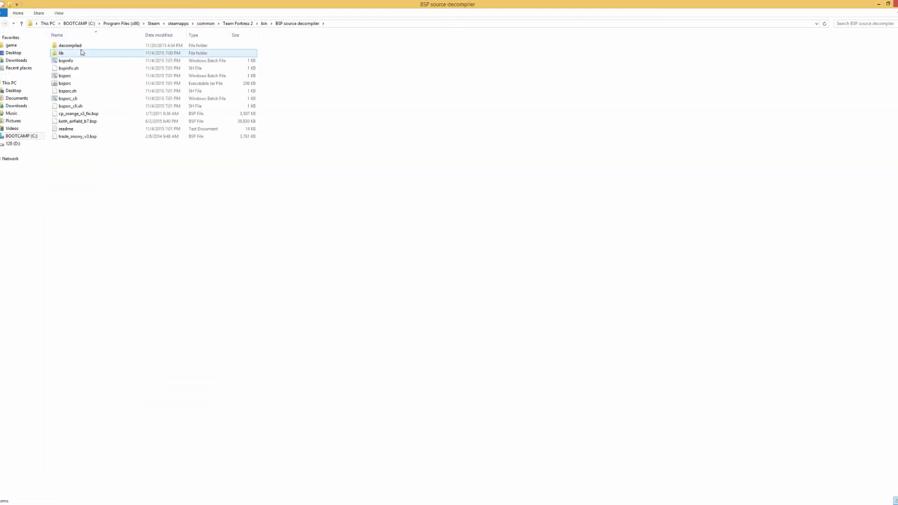
- Take trade_snowy_v3_sfm.bsp from the decompiled folder to SourceFilmmaker\game\usermod
double_click(70, 45)
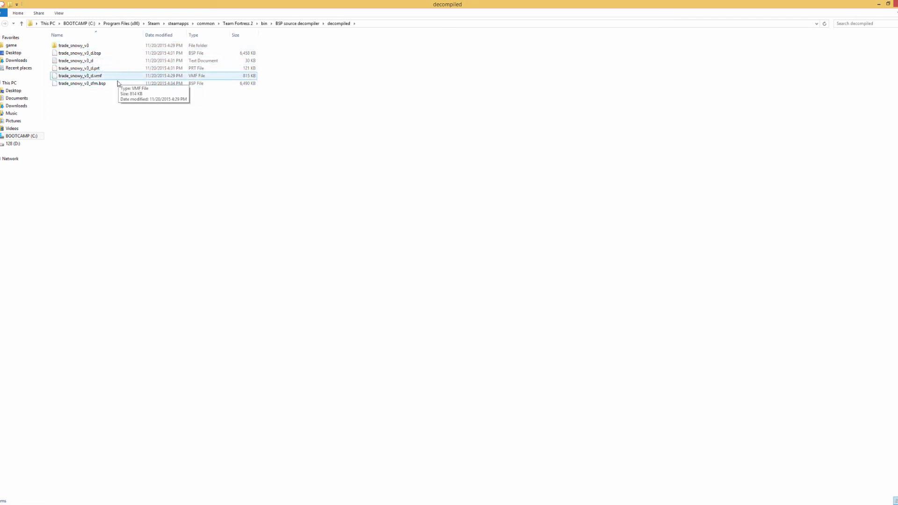
left_click(82, 84)
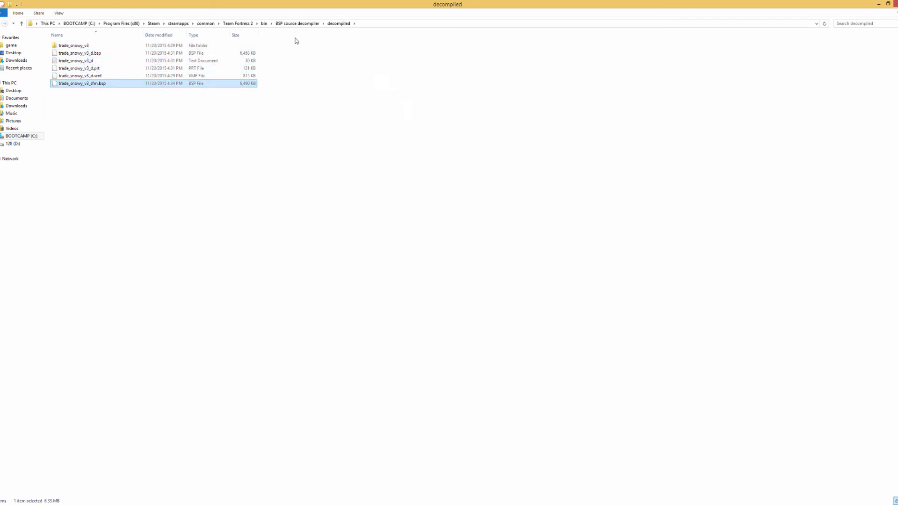
left_click(205, 22)
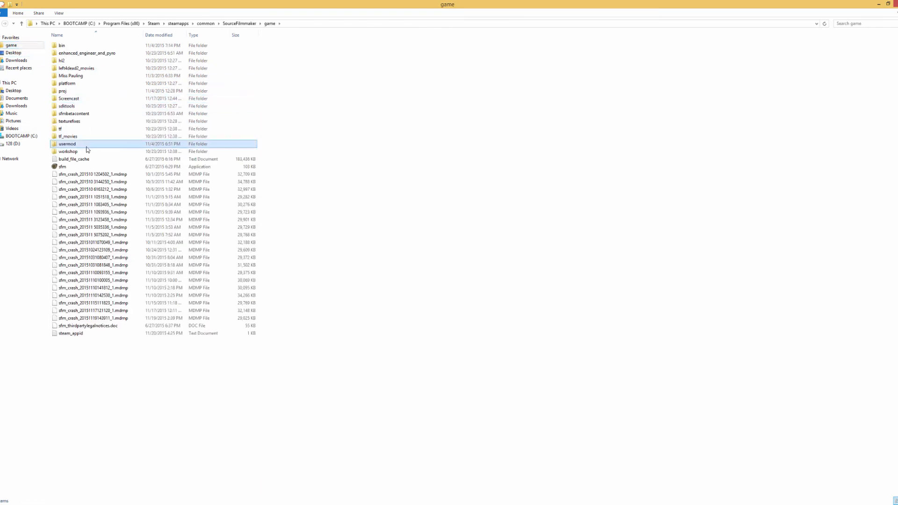
double_click(68, 144)
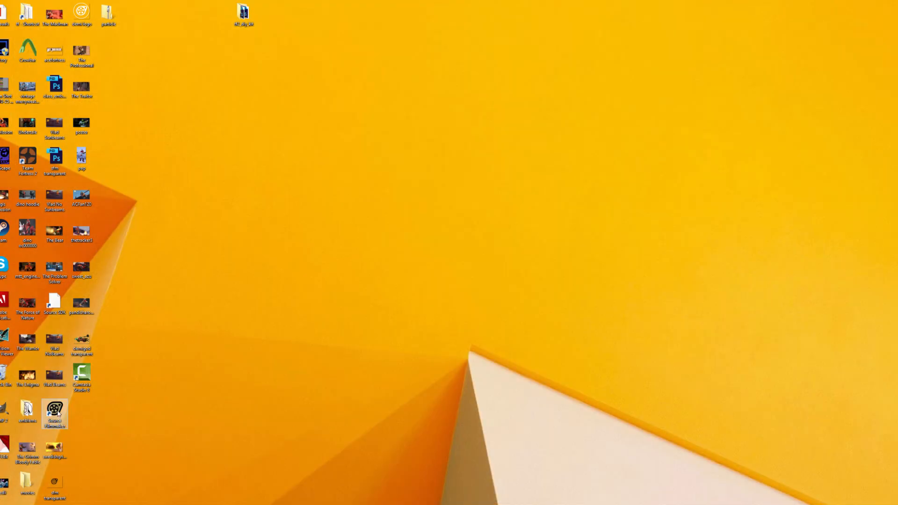
- Launch Source Filmmaker and dismiss the HDR Disabled and Invalid Manipulation warnings
double_click(55, 412)
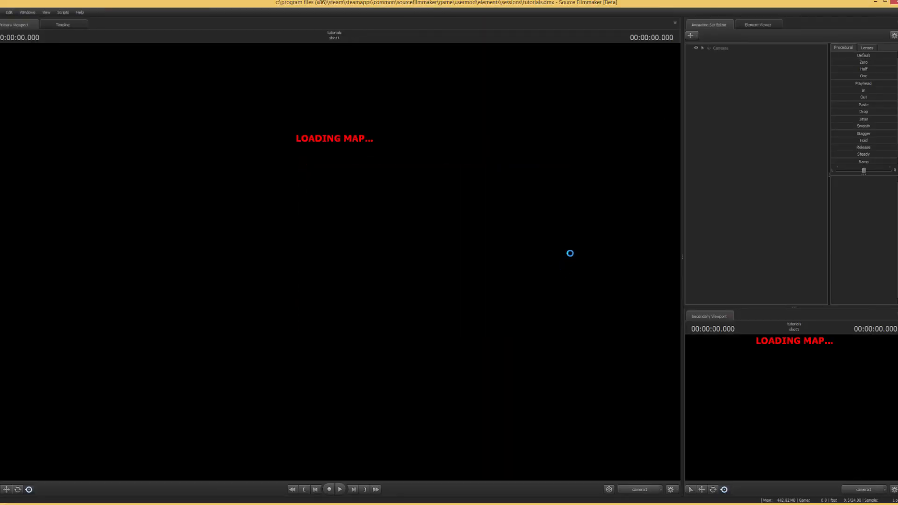
mouse_move(675, 217)
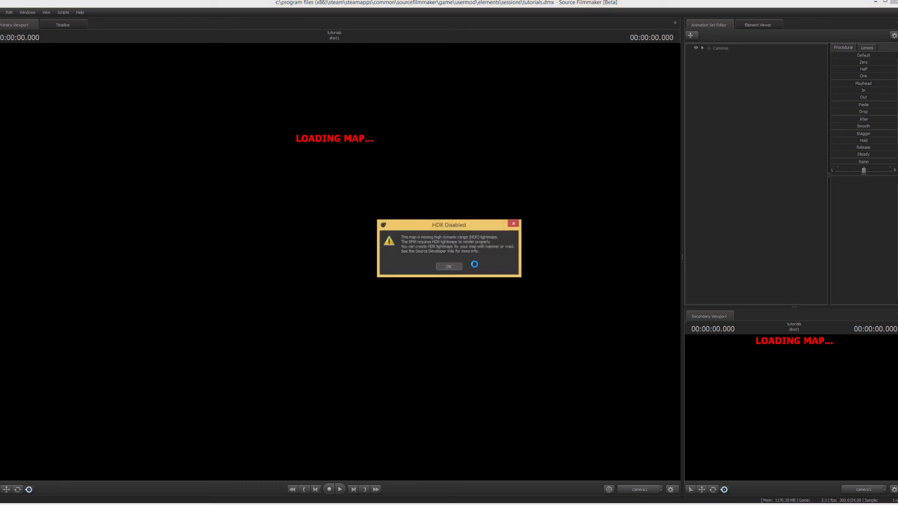
left_click(449, 265)
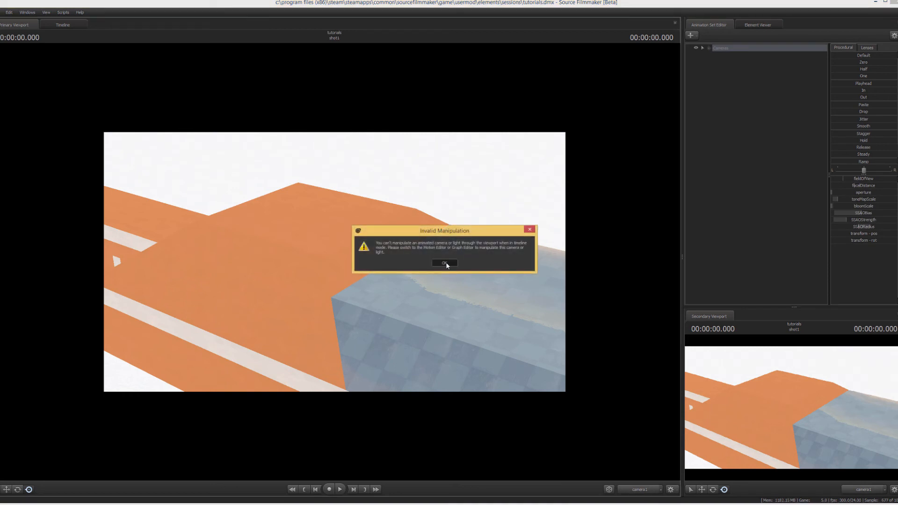
left_click(444, 263)
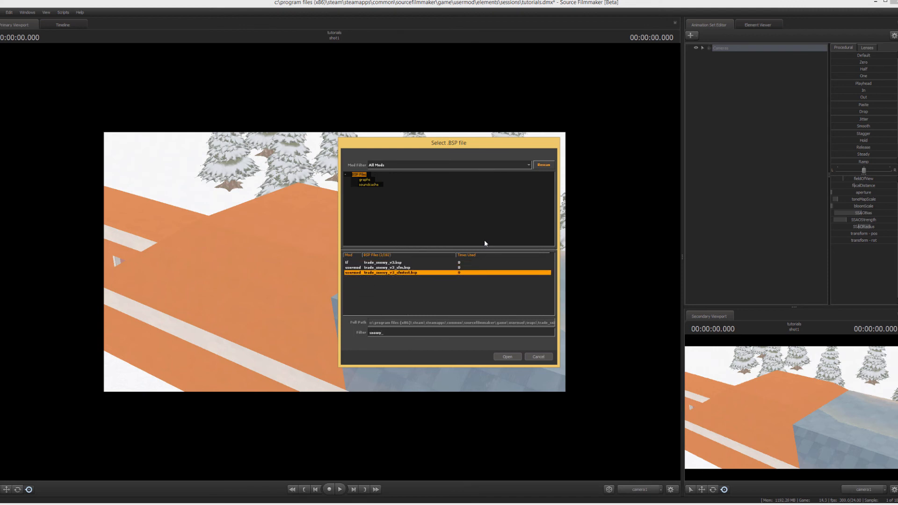
- Load trade_snowy_v3_sfm.bsp from usermod and dismiss the Steam Workshop error
left_click(506, 356)
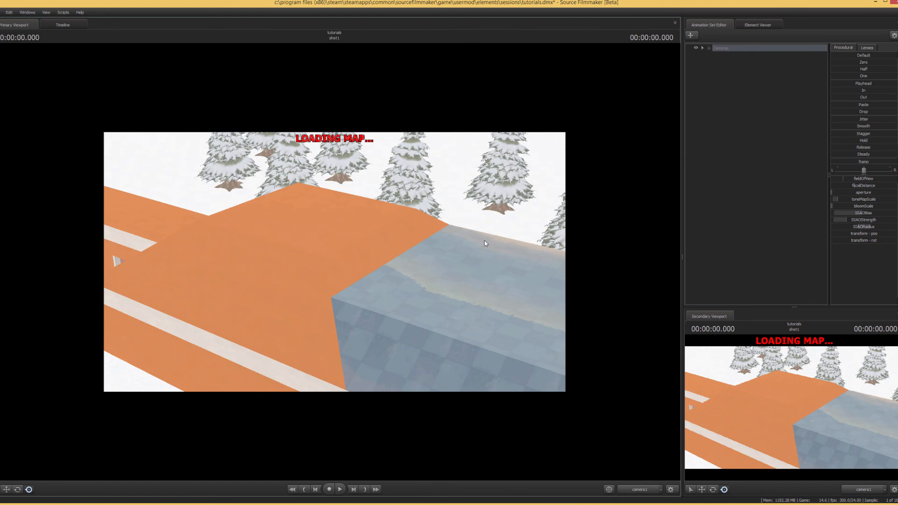
left_click(475, 219)
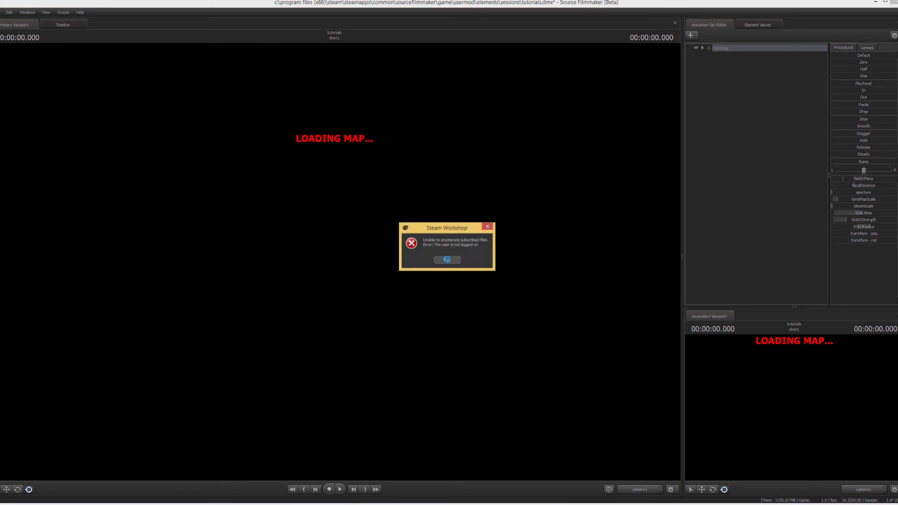
left_click(446, 260)
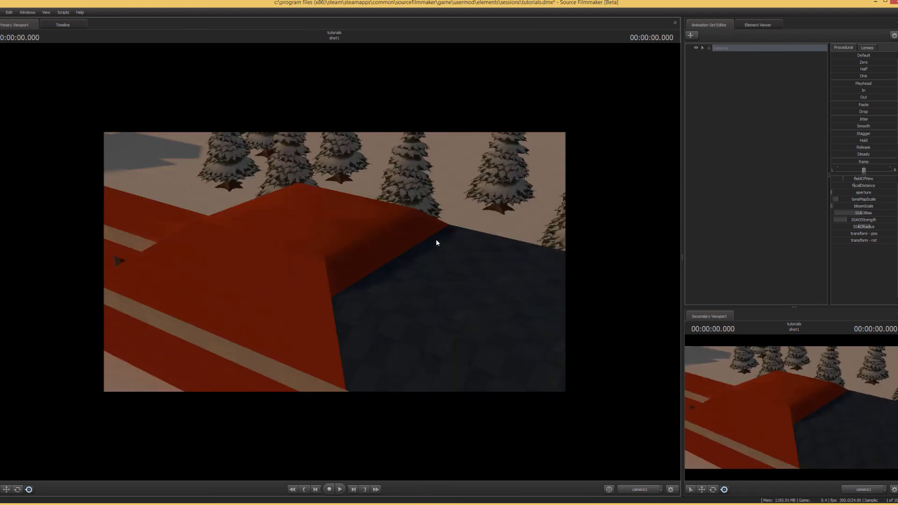
mouse_move(443, 261)
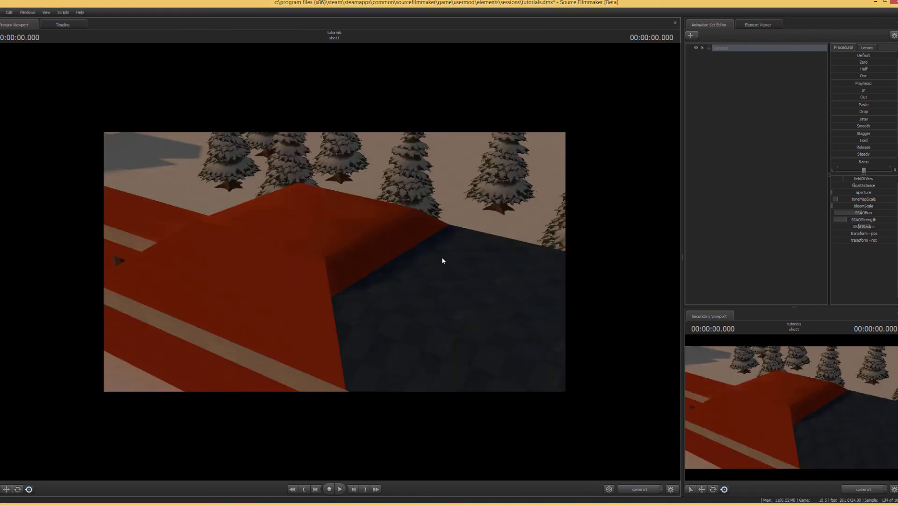